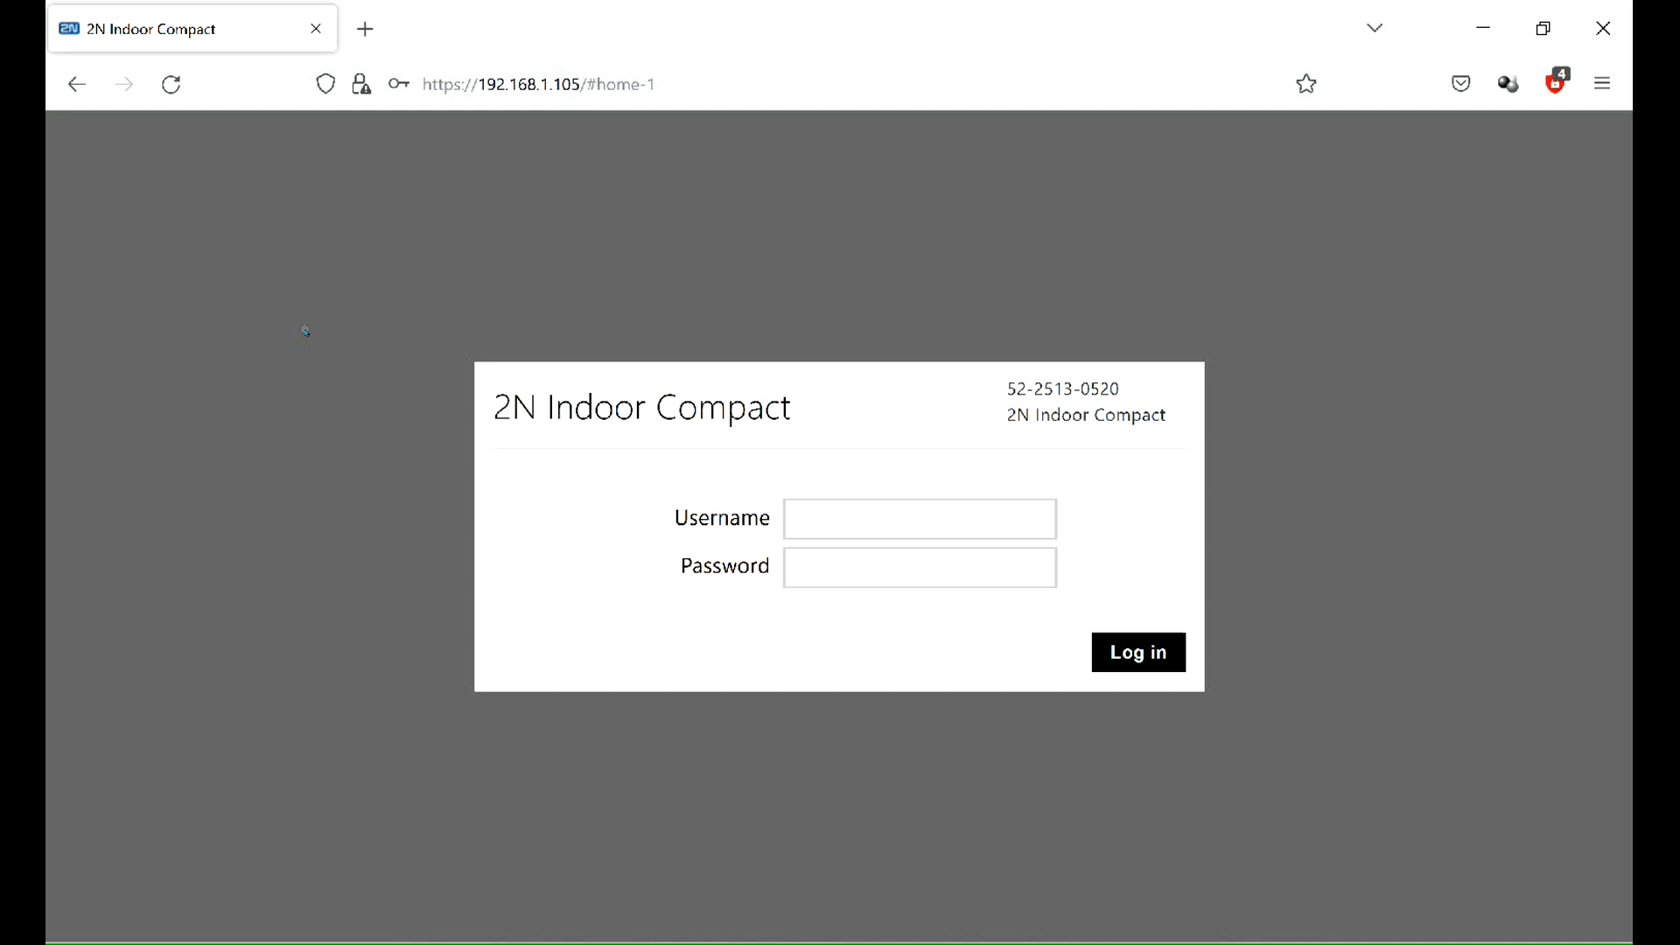
{"action": "mouse_move", "coordinate": [388, 259]}
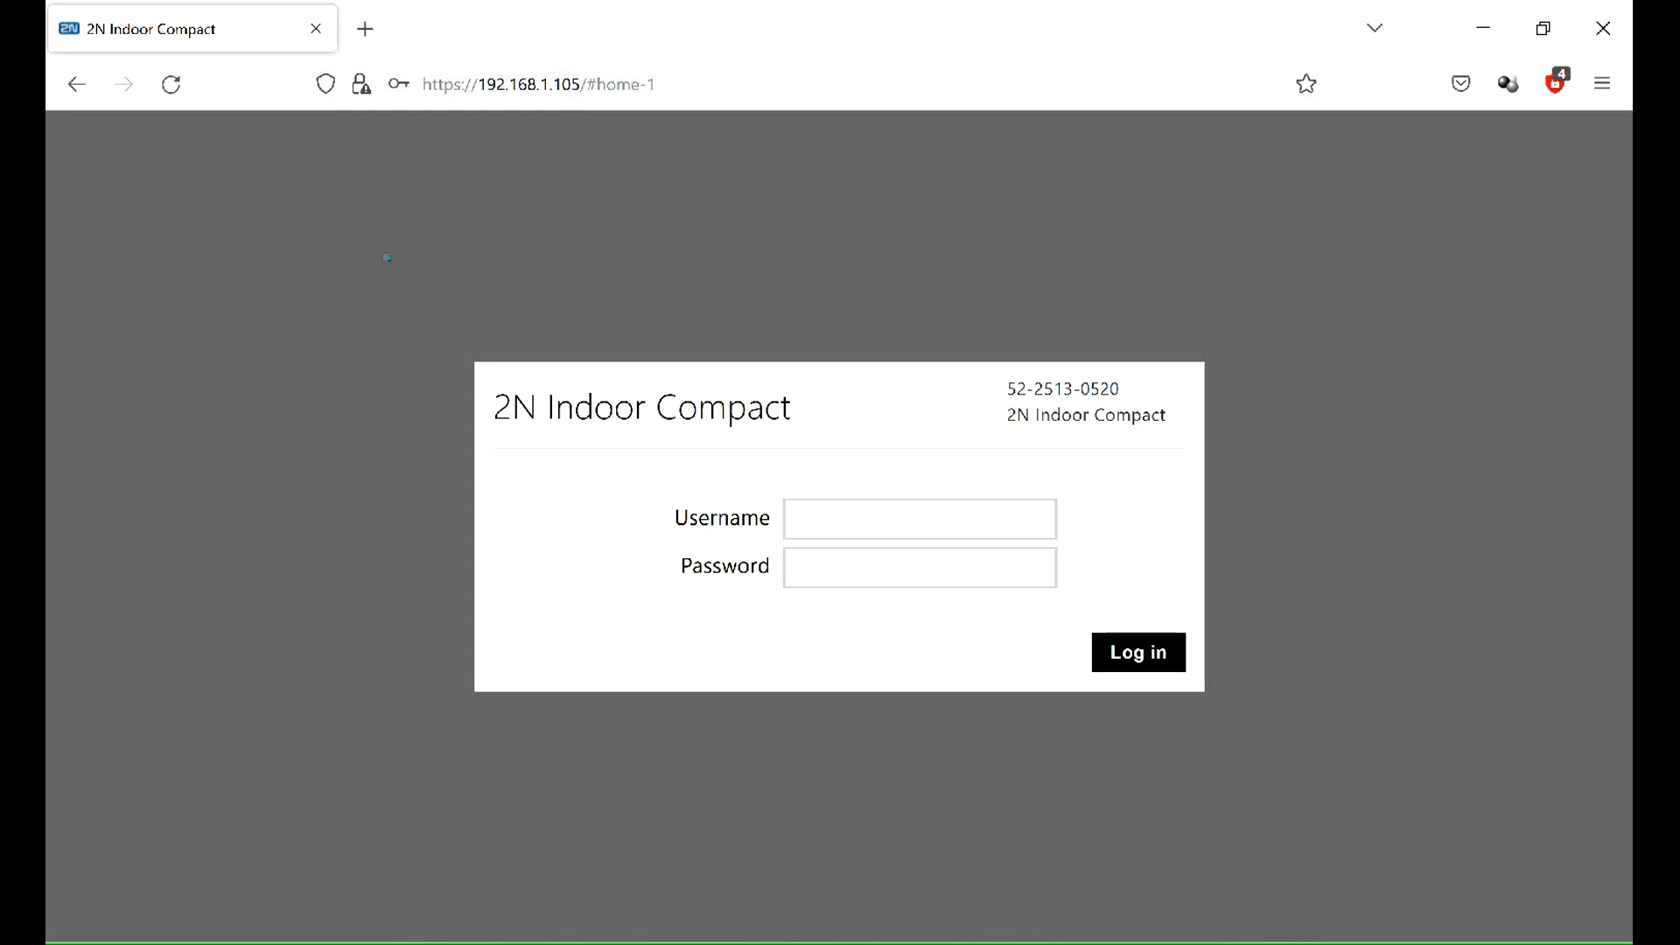
- Sign in to the intercom's web interface as admin
{"action": "left_click", "coordinate": [919, 518]}
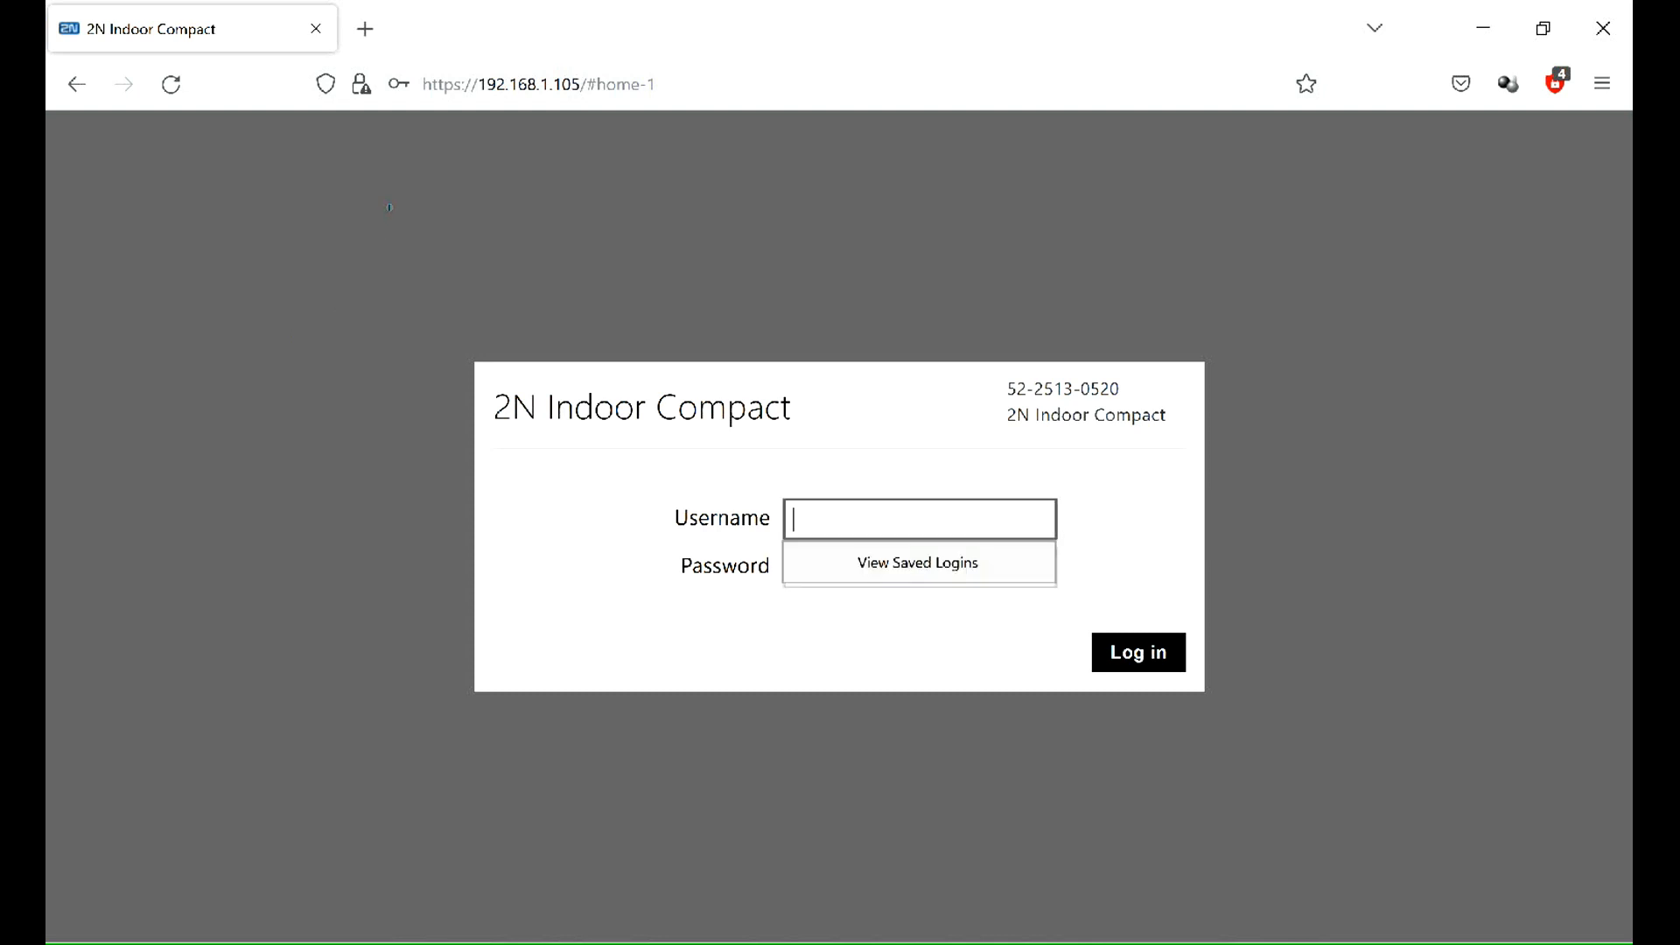
{"action": "type", "text": "admin"}
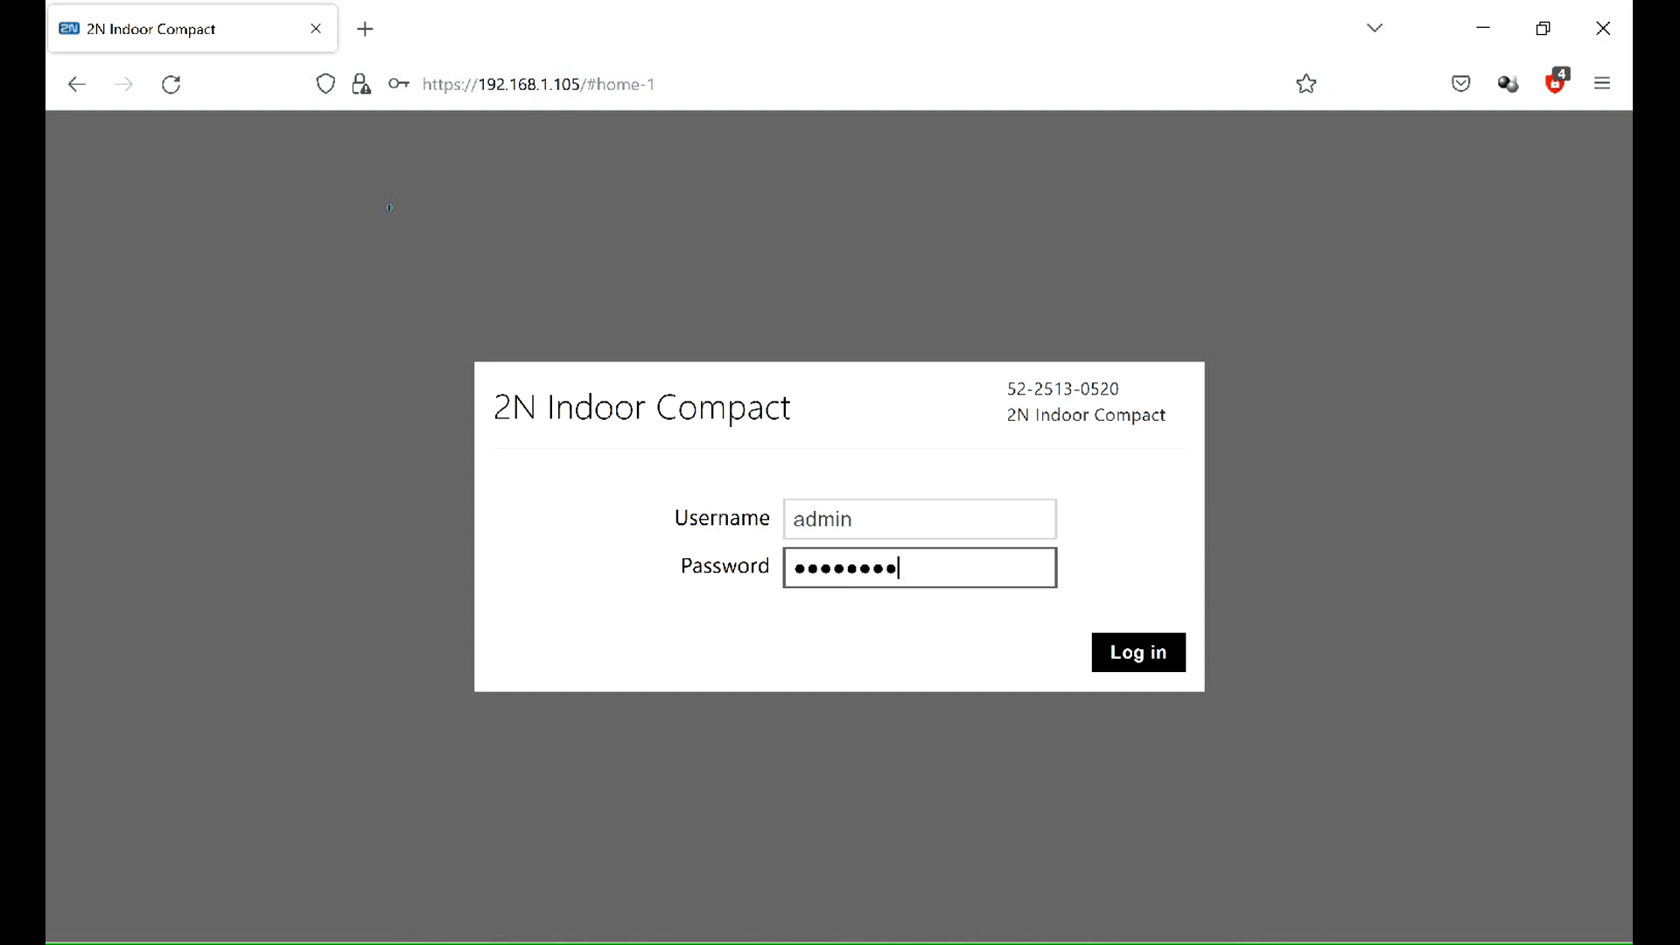
{"action": "left_click", "coordinate": [1138, 651]}
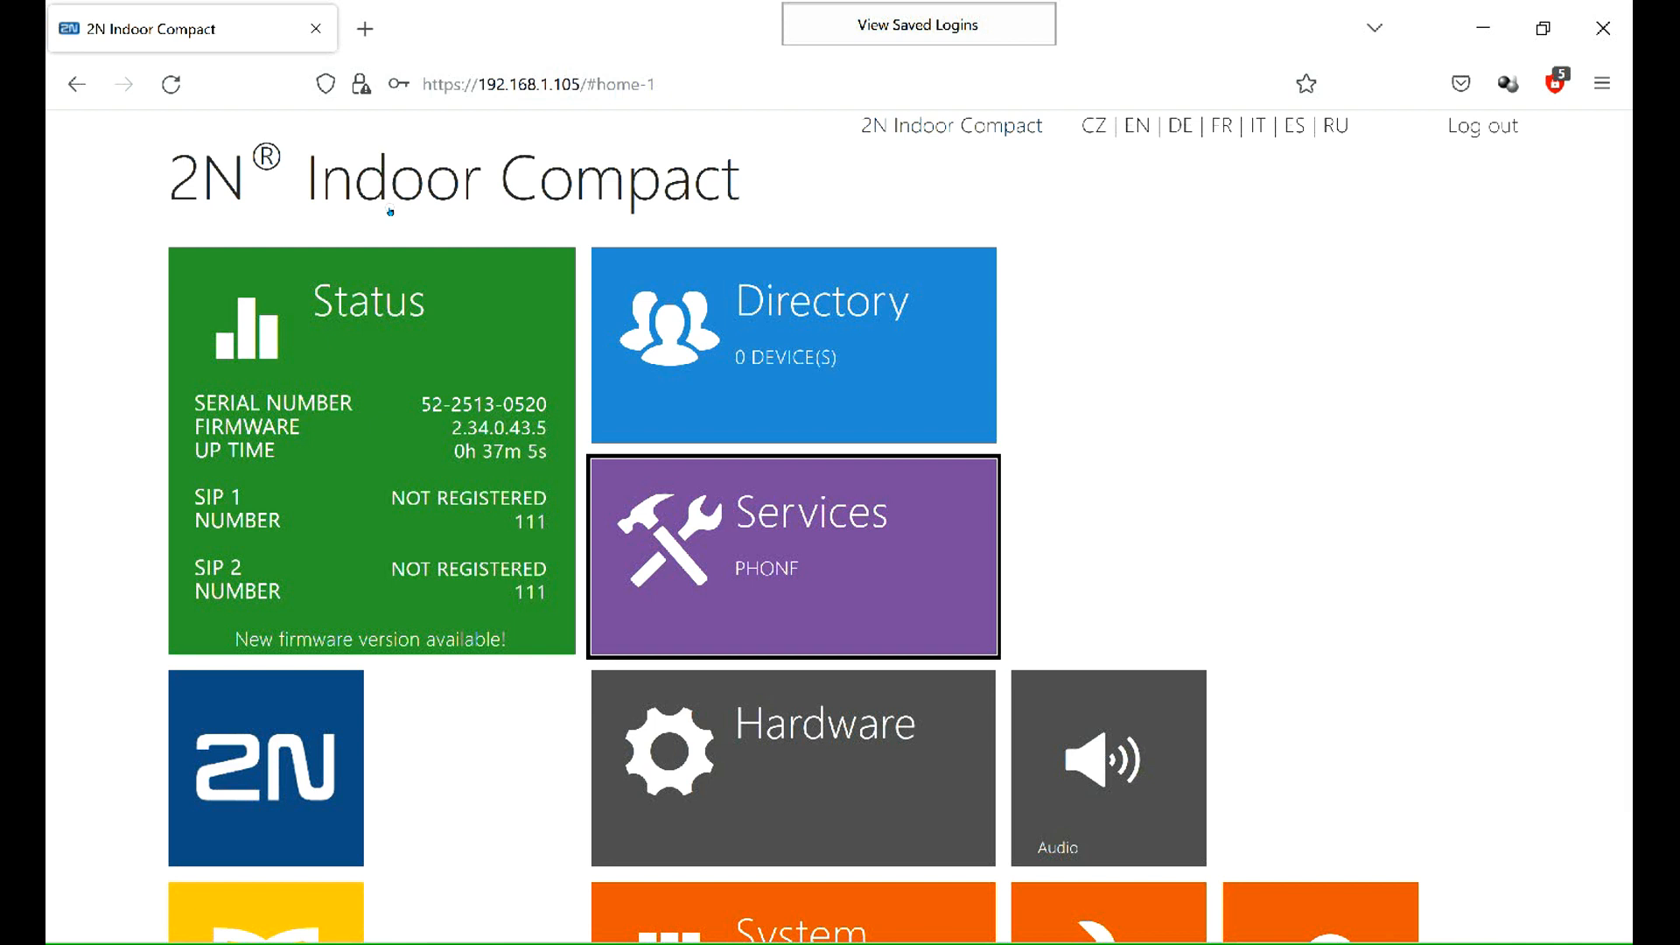
- Set Local Call Receiving Mode to Automatic under Services › Phone › Calls
{"action": "left_click", "coordinate": [791, 555]}
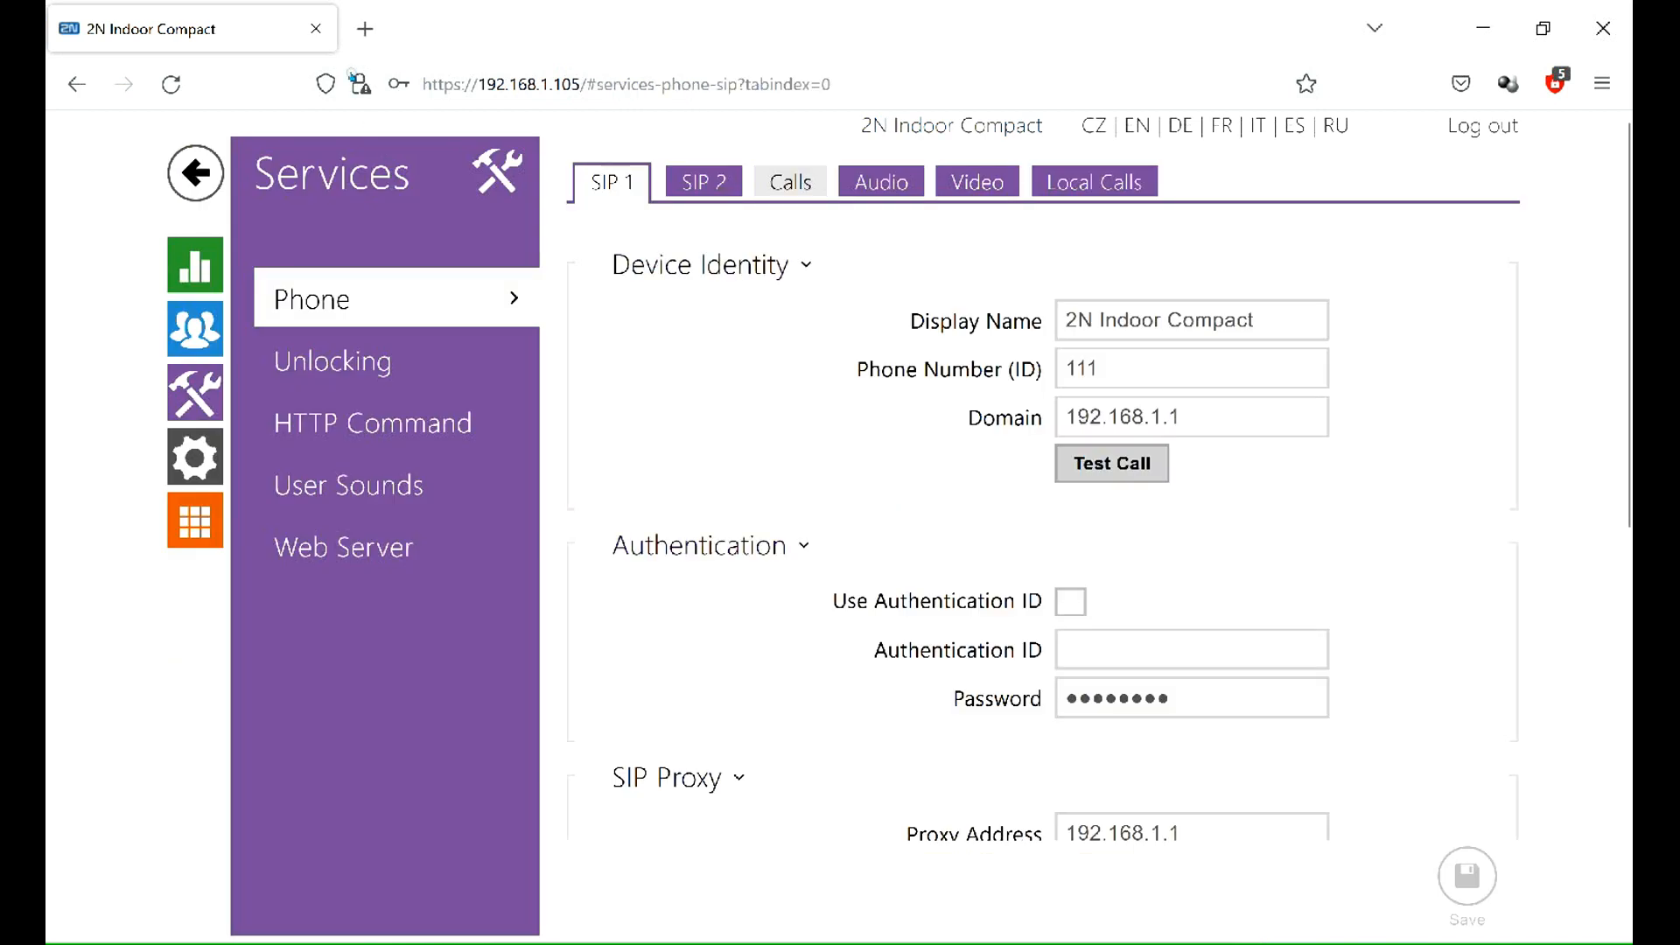
{"action": "left_click", "coordinate": [784, 181]}
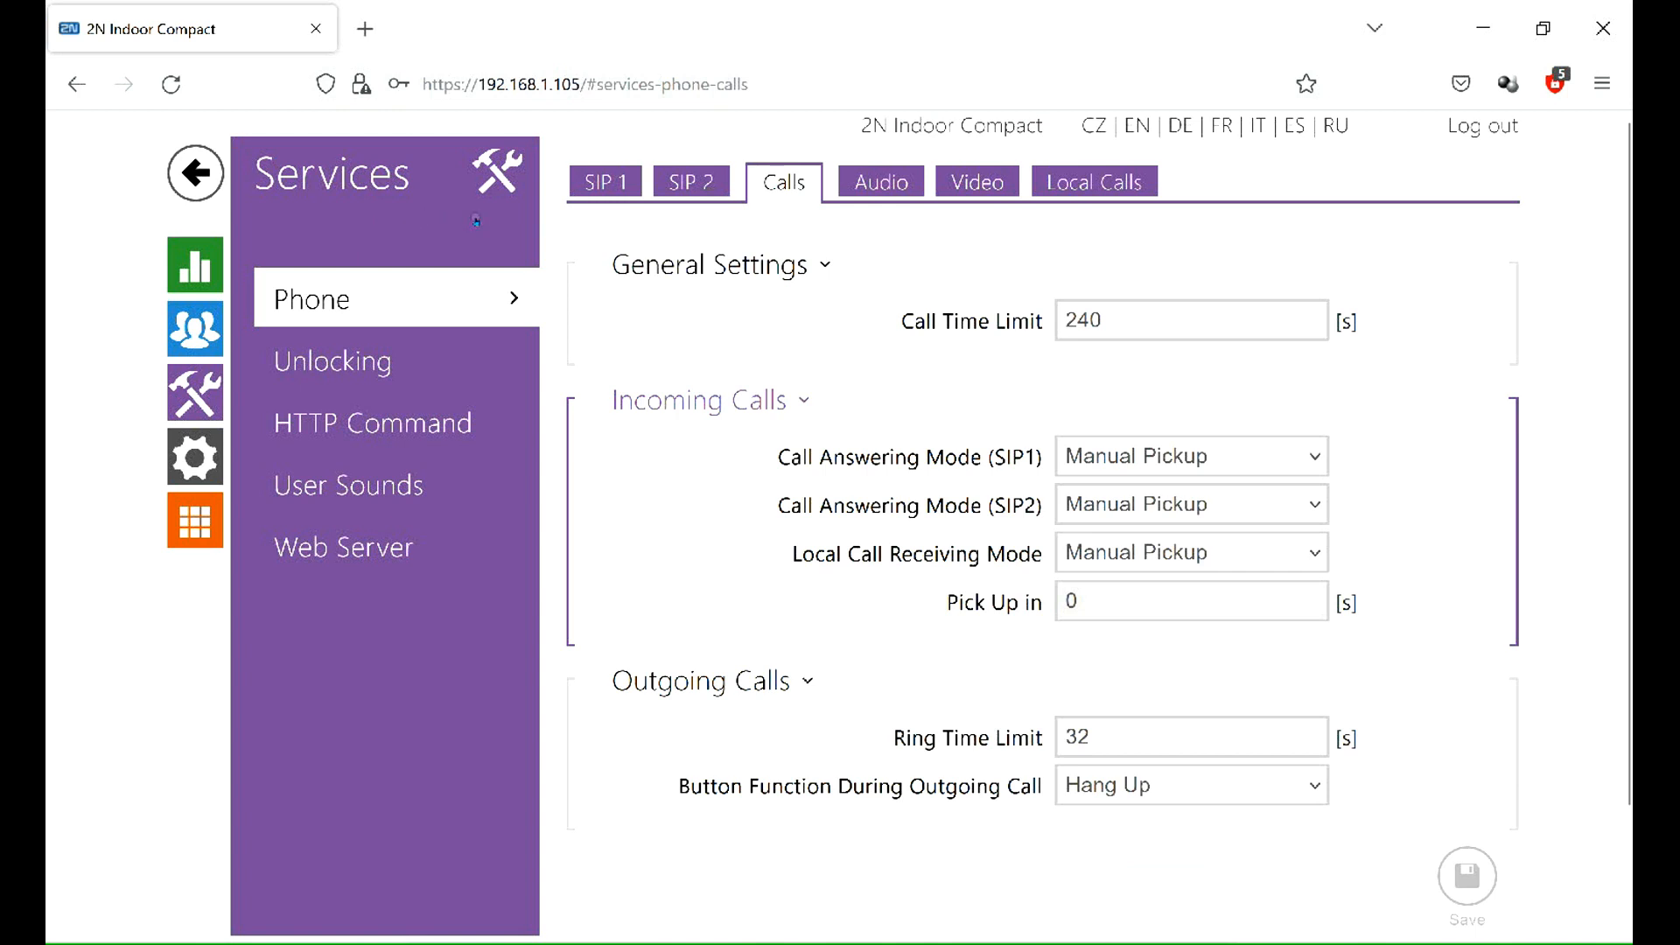
{"action": "left_click", "coordinate": [1190, 551]}
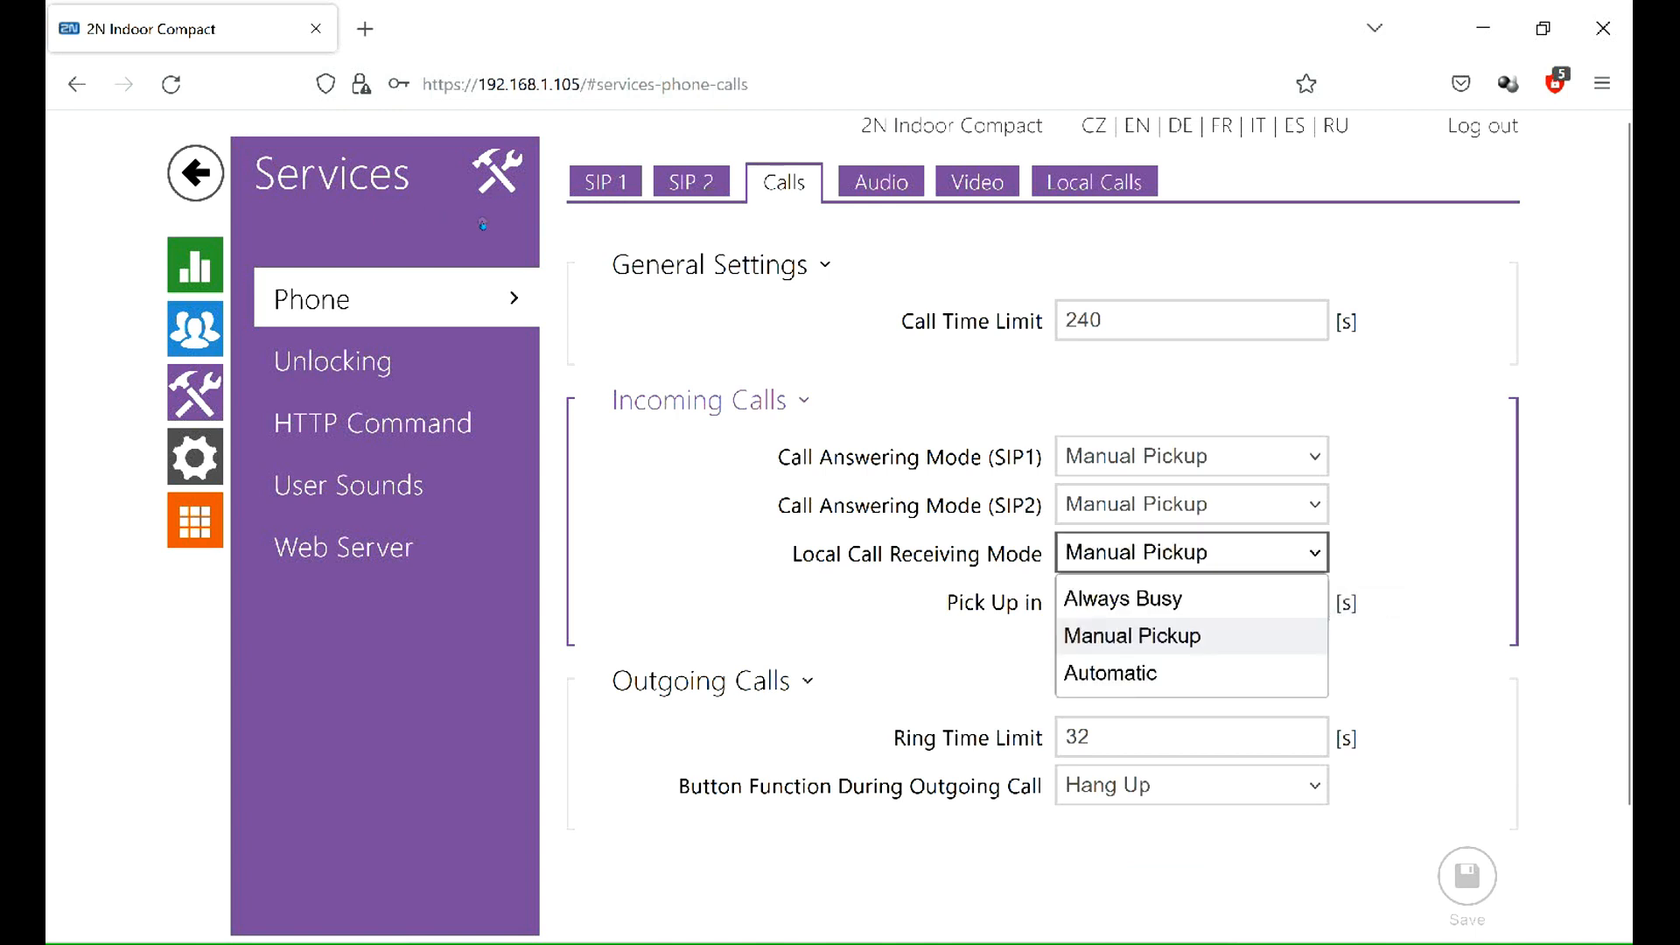
{"action": "left_click", "coordinate": [1109, 672]}
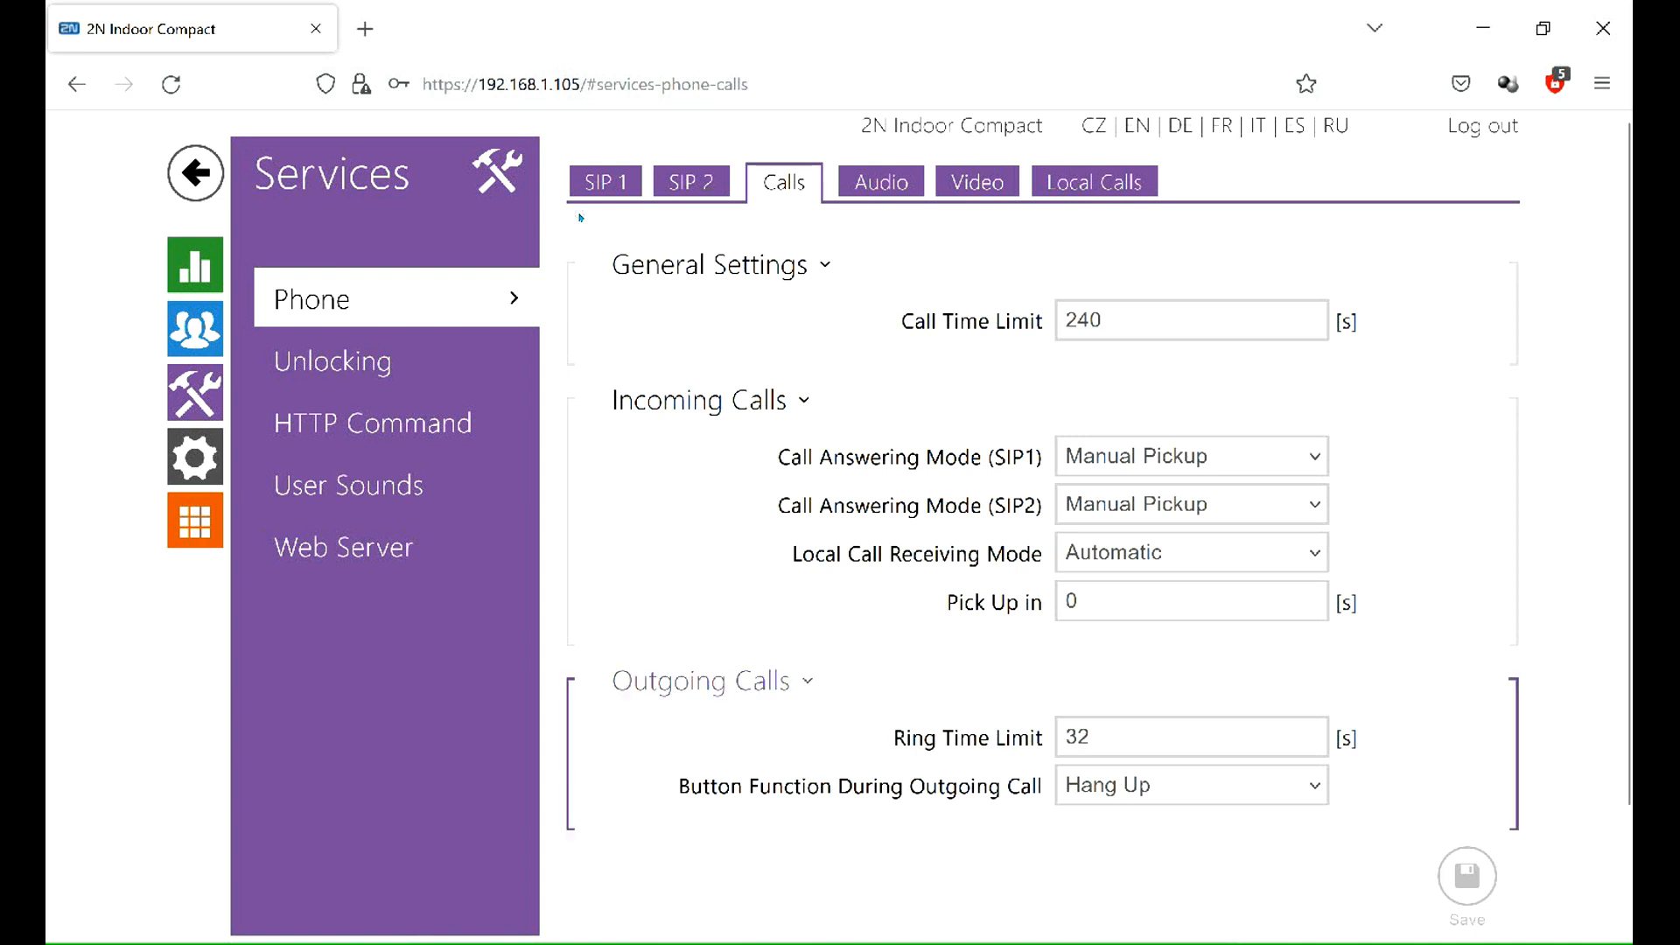
- Set the incoming-call Pick Up in delay to 5 seconds
{"action": "left_click", "coordinate": [1190, 600]}
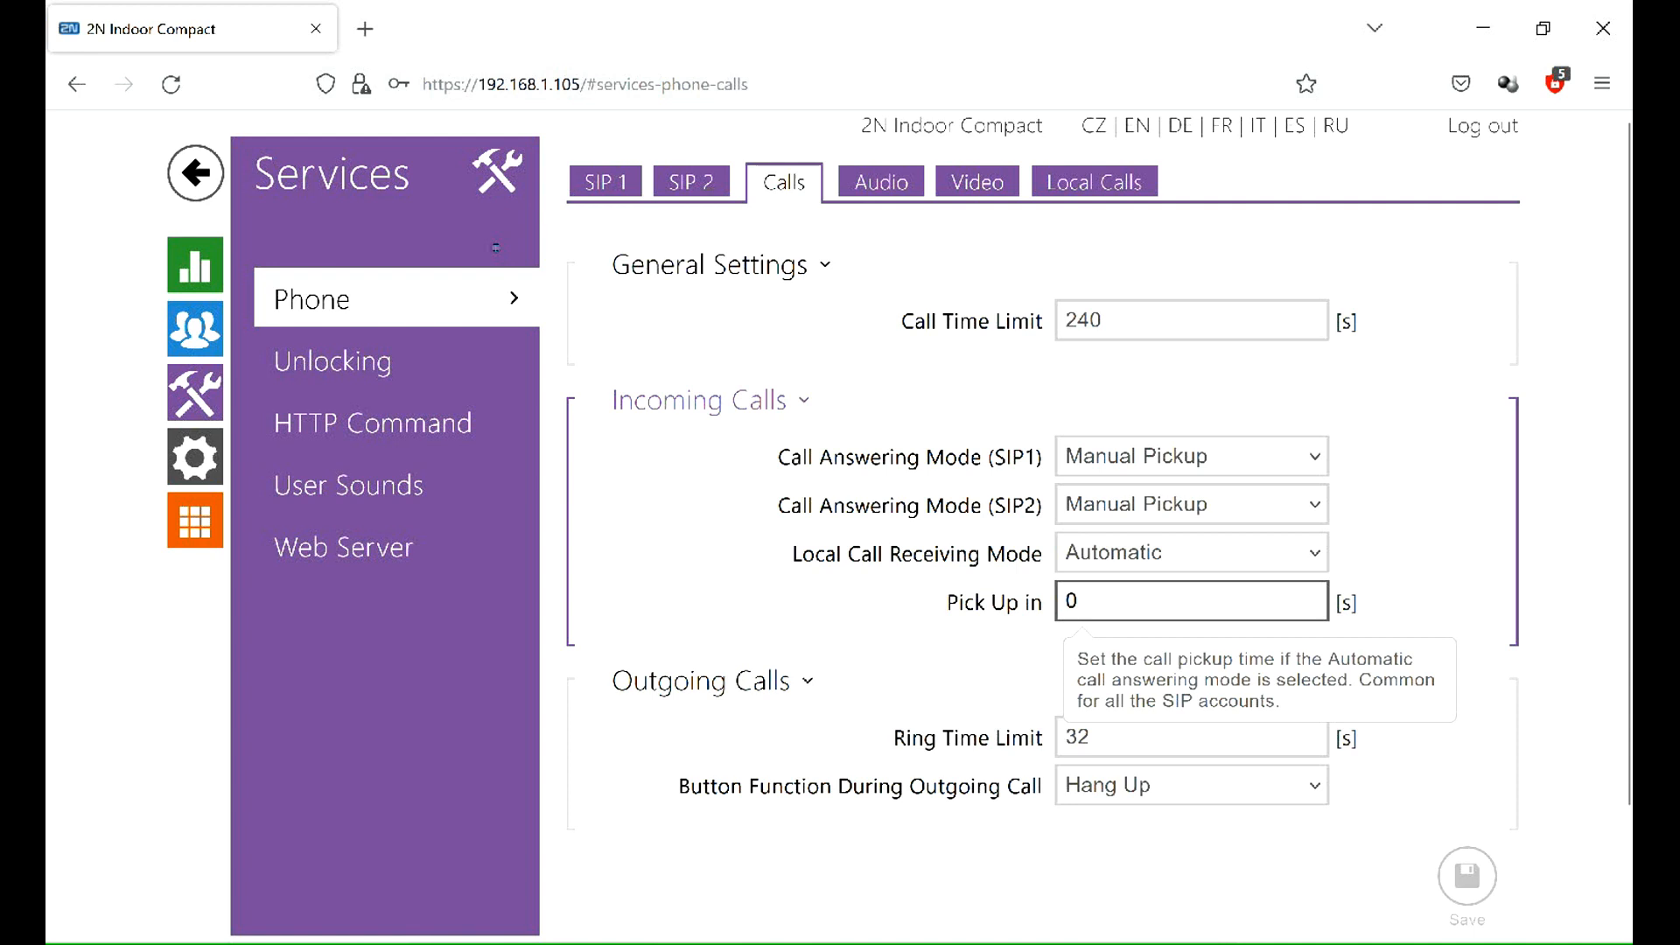
{"action": "type", "text": "5"}
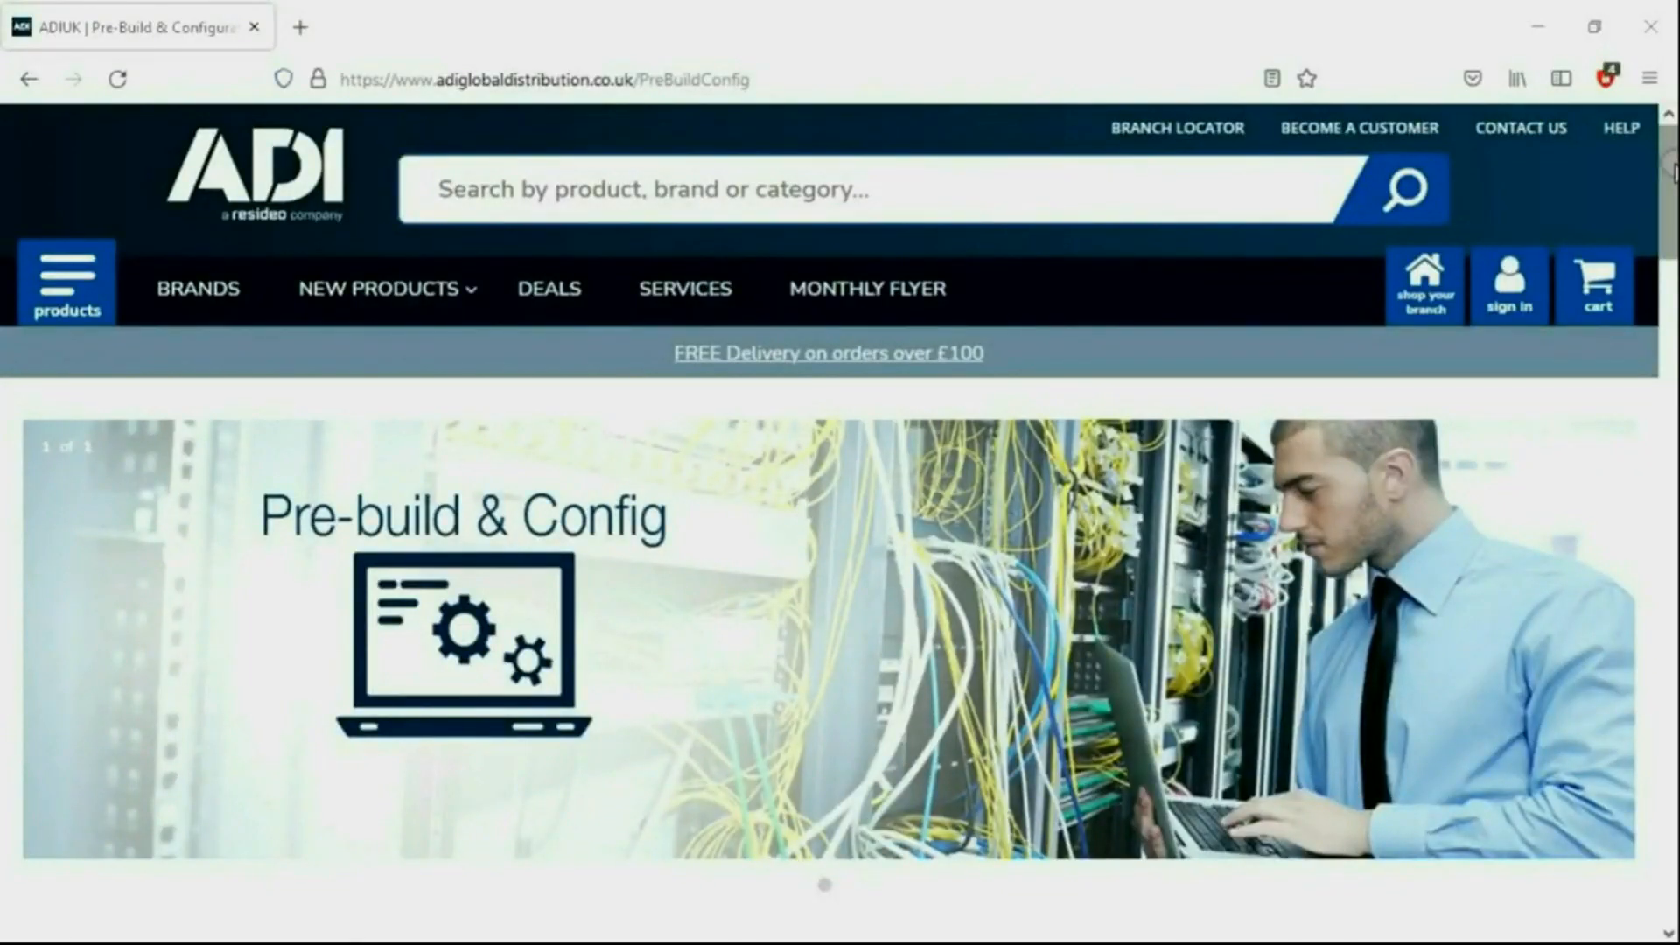
{"action": "scroll", "scroll_direction": "down", "scroll_amount": 3}
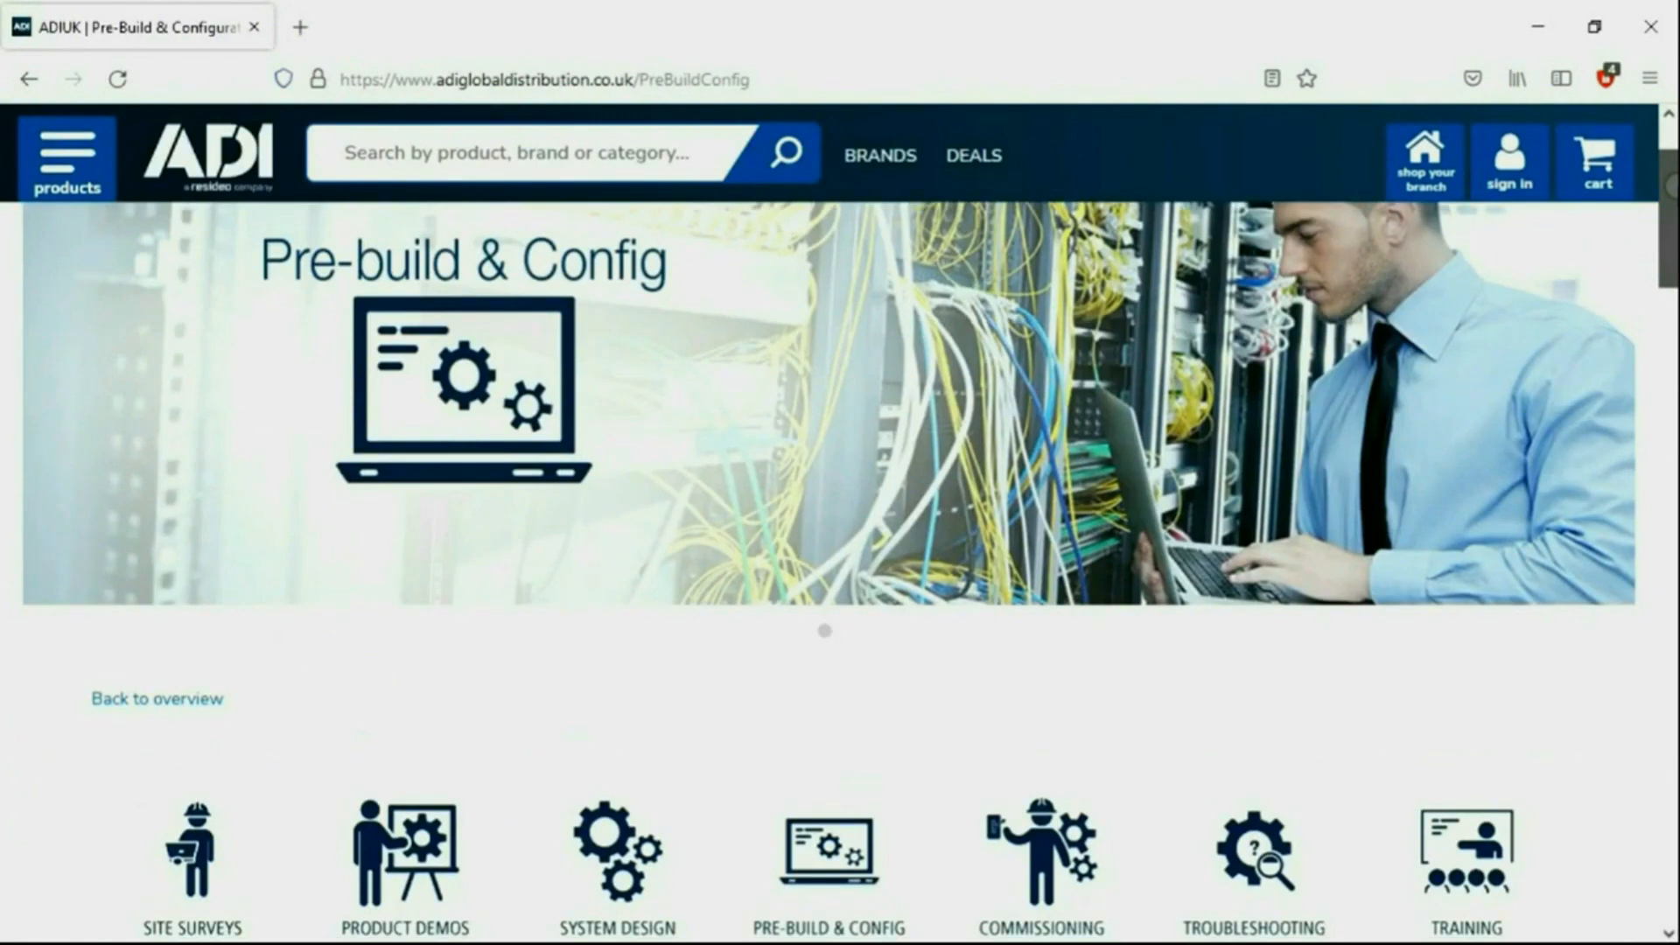
{"action": "scroll", "scroll_direction": "down", "scroll_amount": 3}
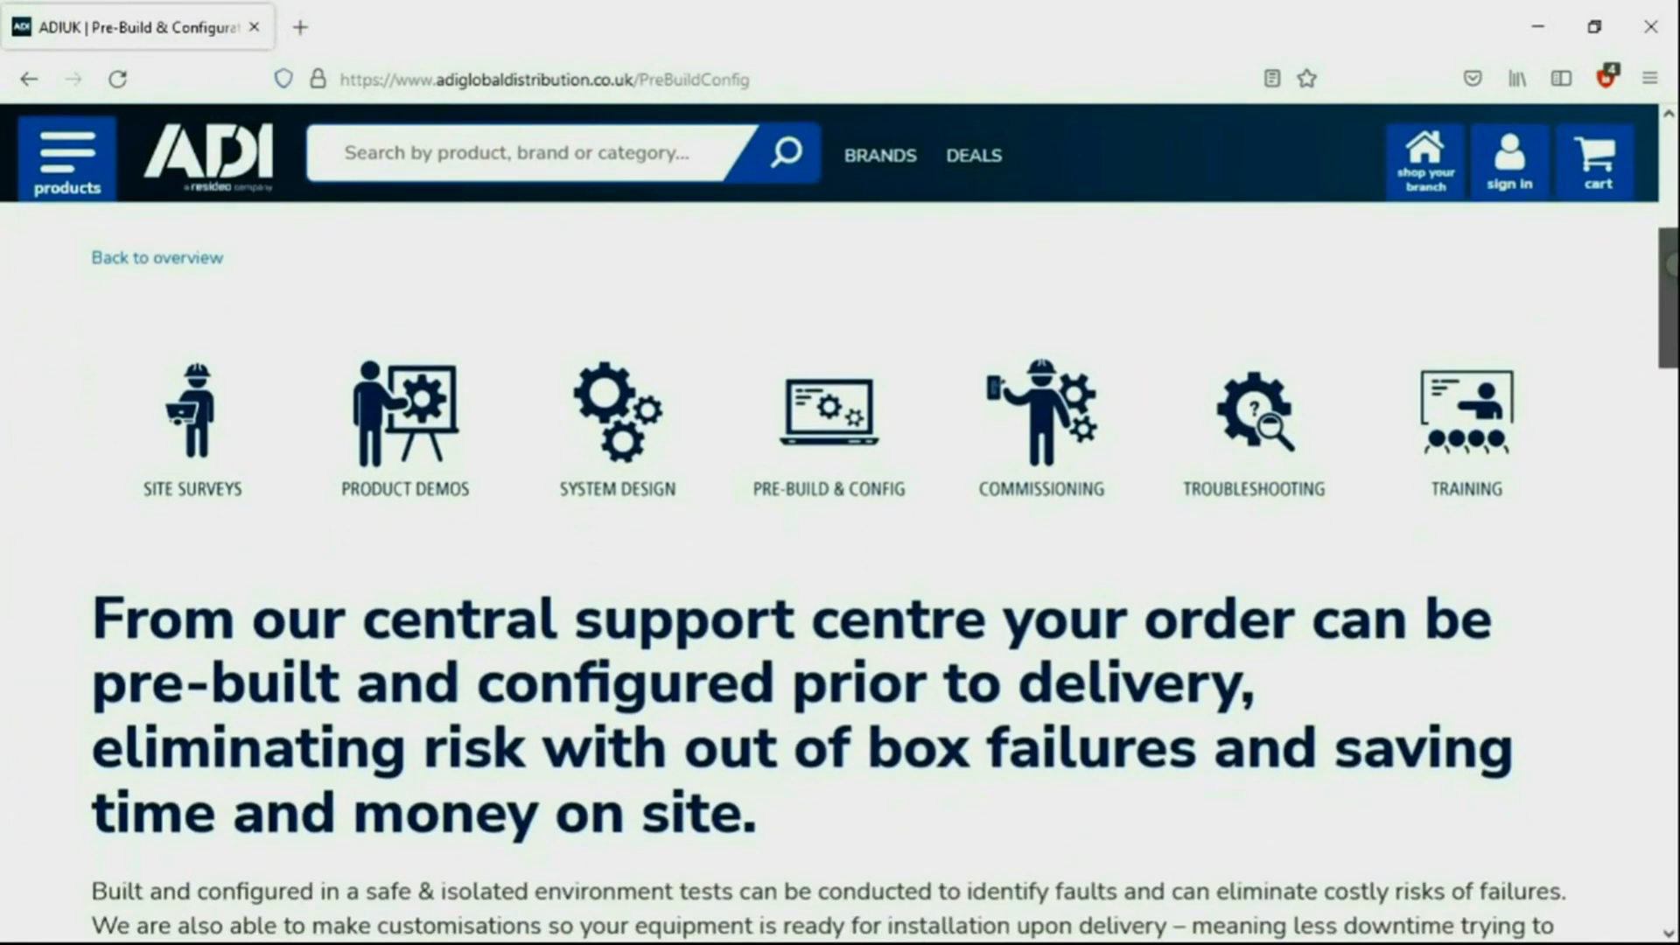
{"action": "scroll", "scroll_direction": "down", "scroll_amount": 3}
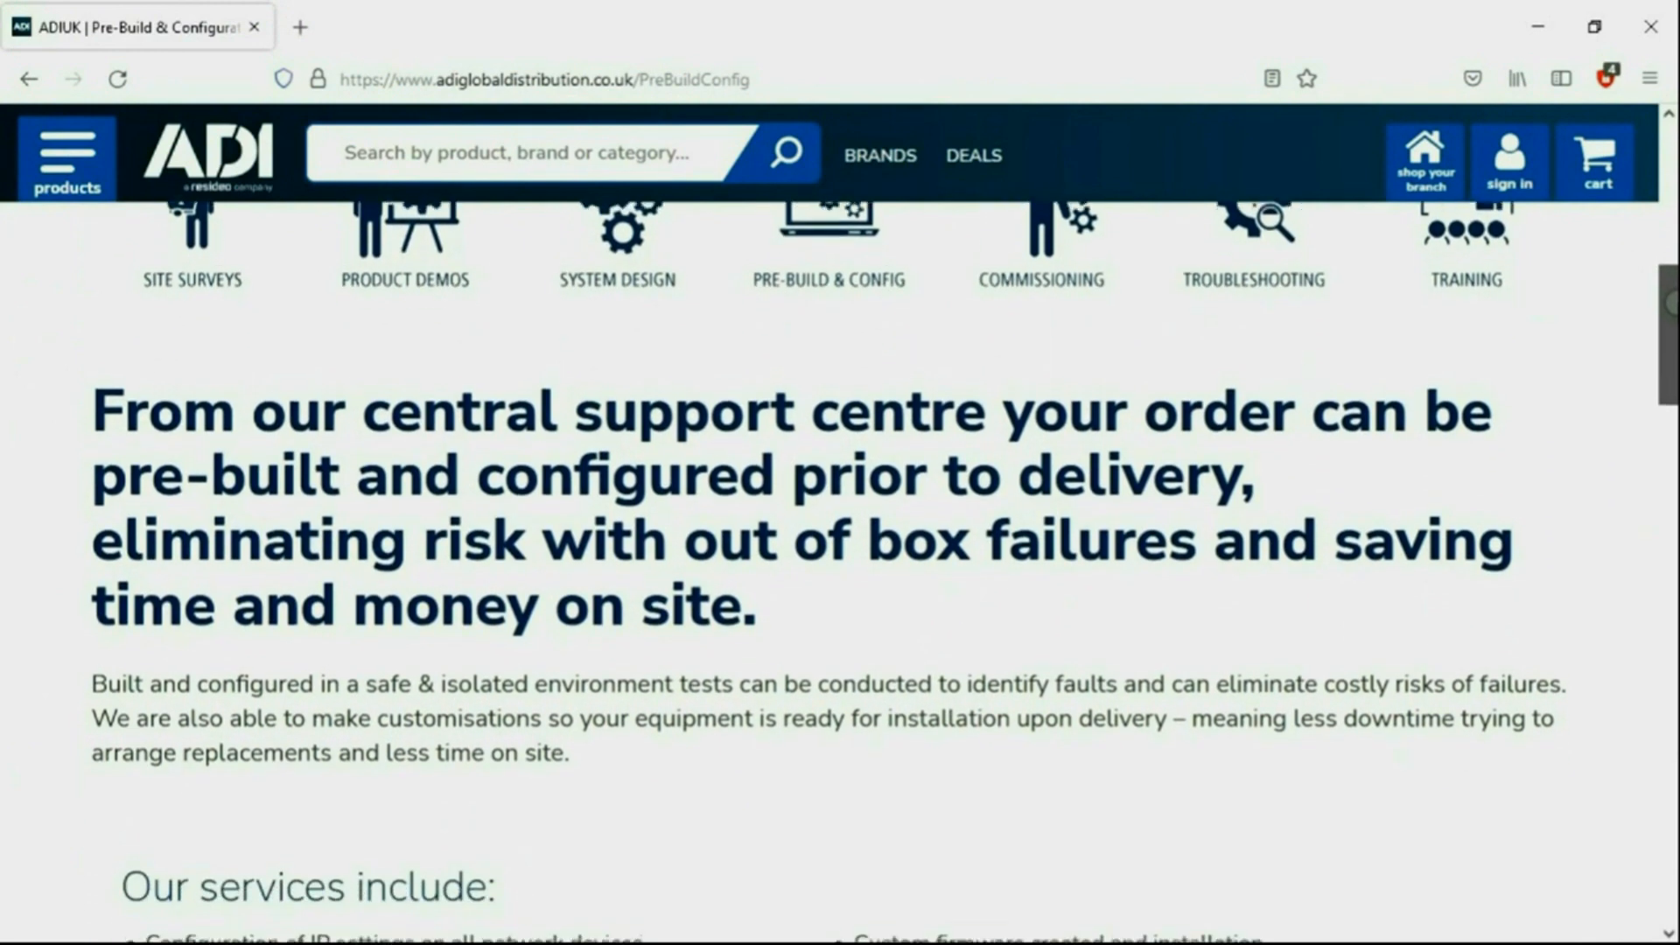
{"action": "scroll", "scroll_direction": "down", "scroll_amount": 3}
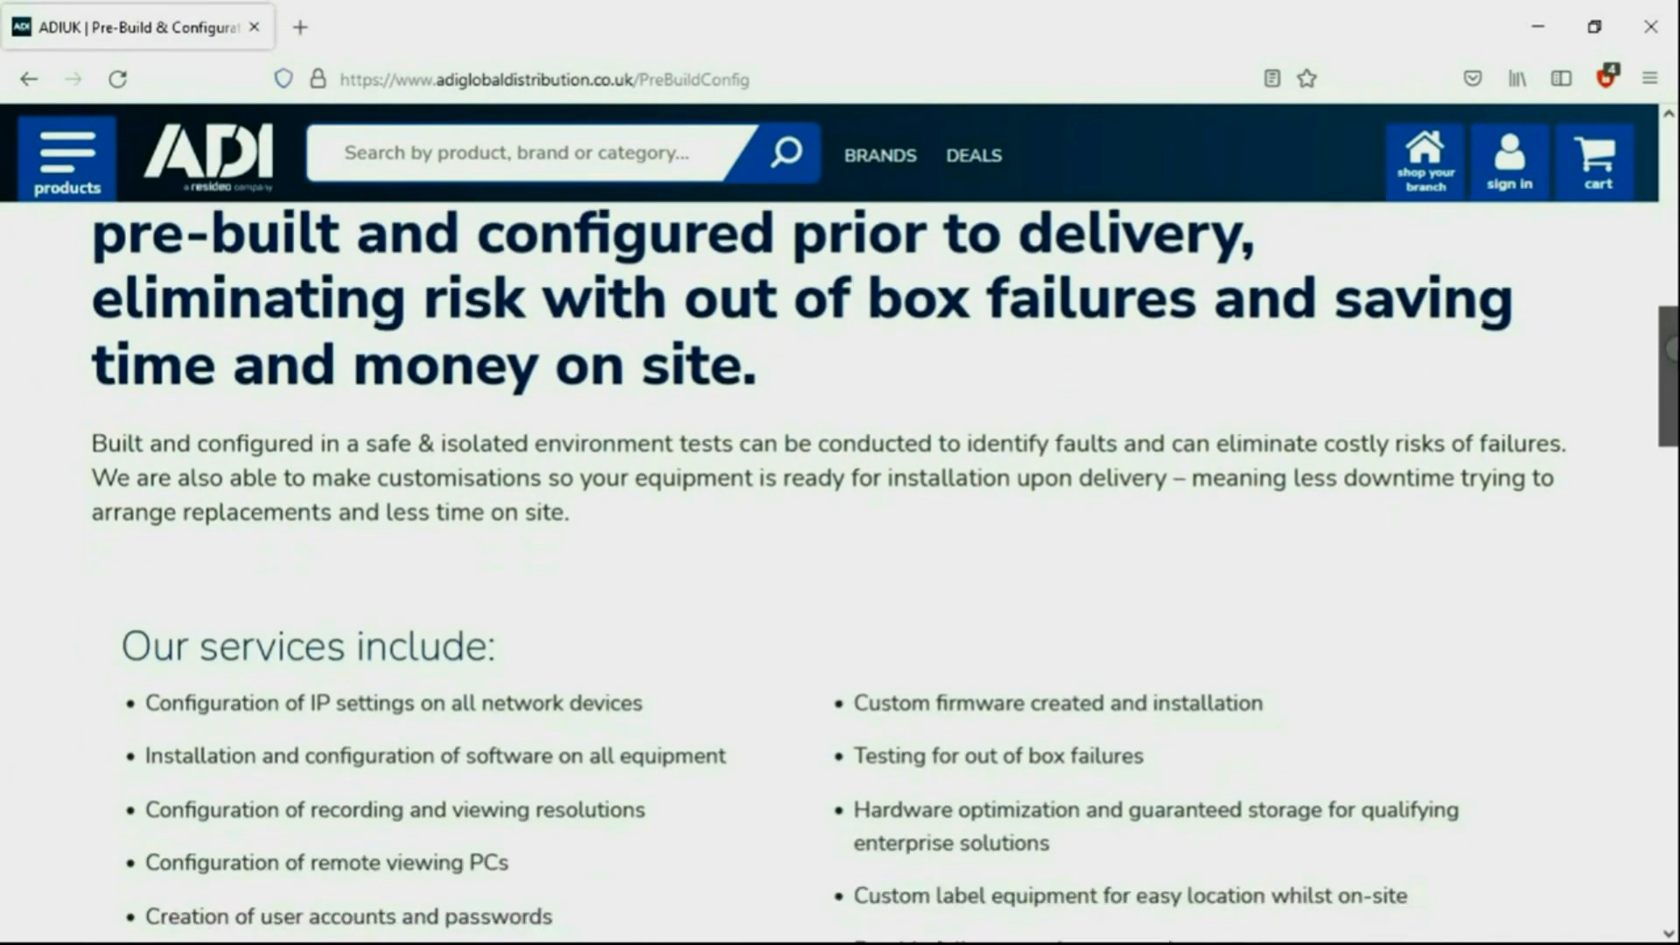
{"action": "scroll", "scroll_direction": "down", "scroll_amount": 3}
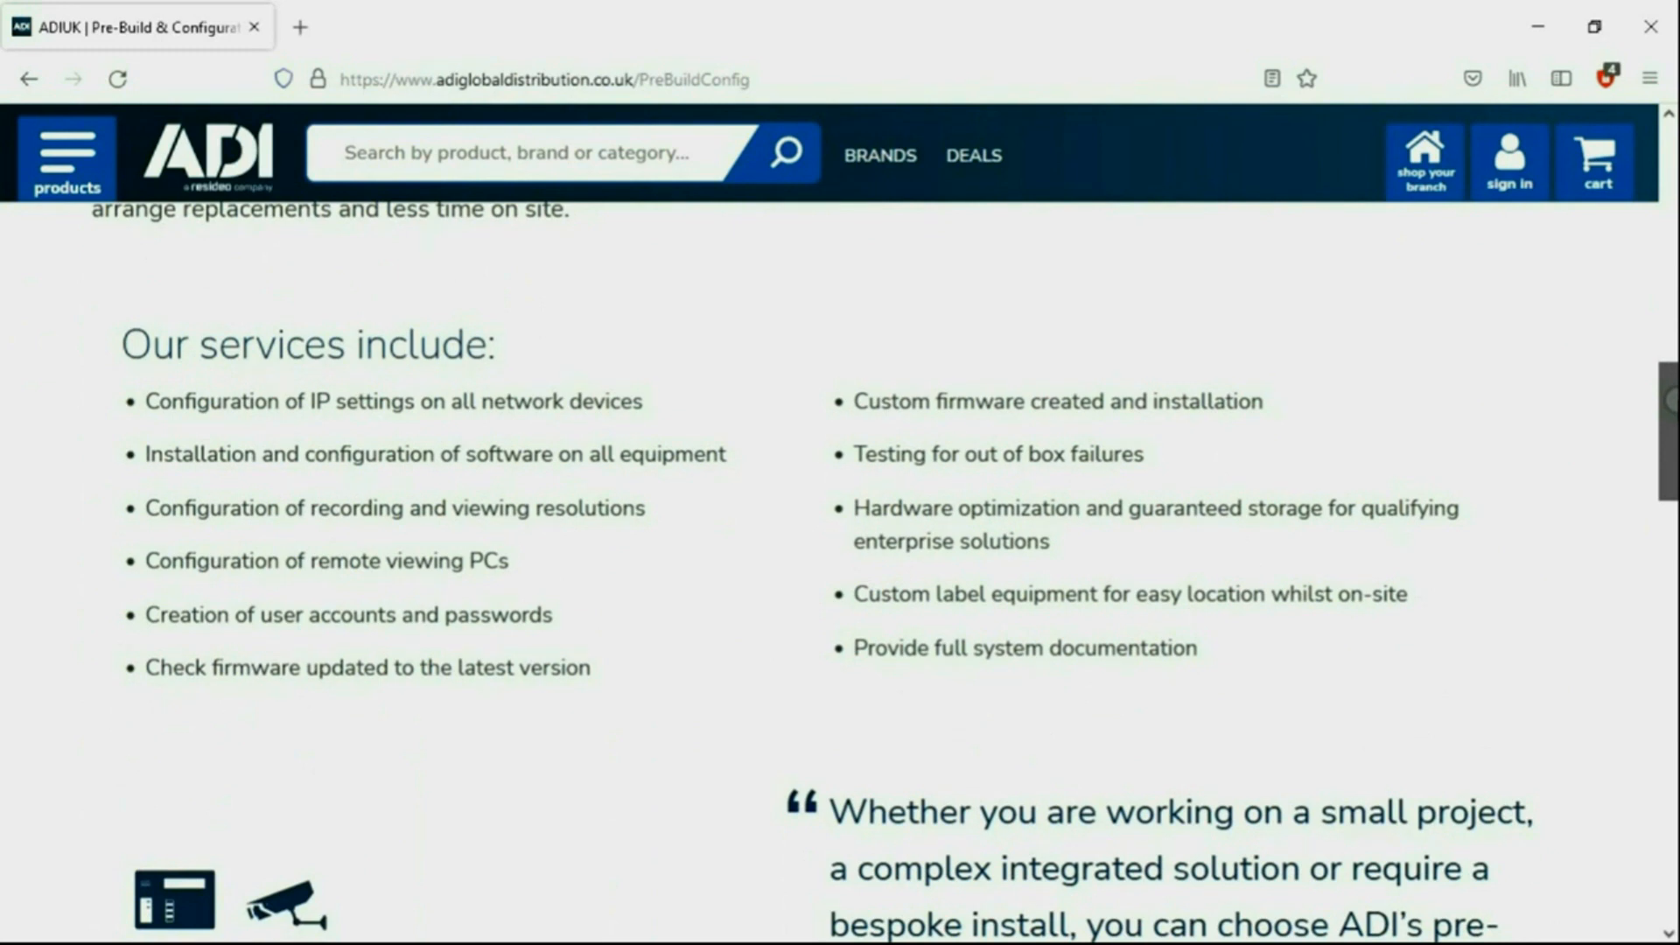
{"action": "scroll", "scroll_direction": "down", "scroll_amount": 3}
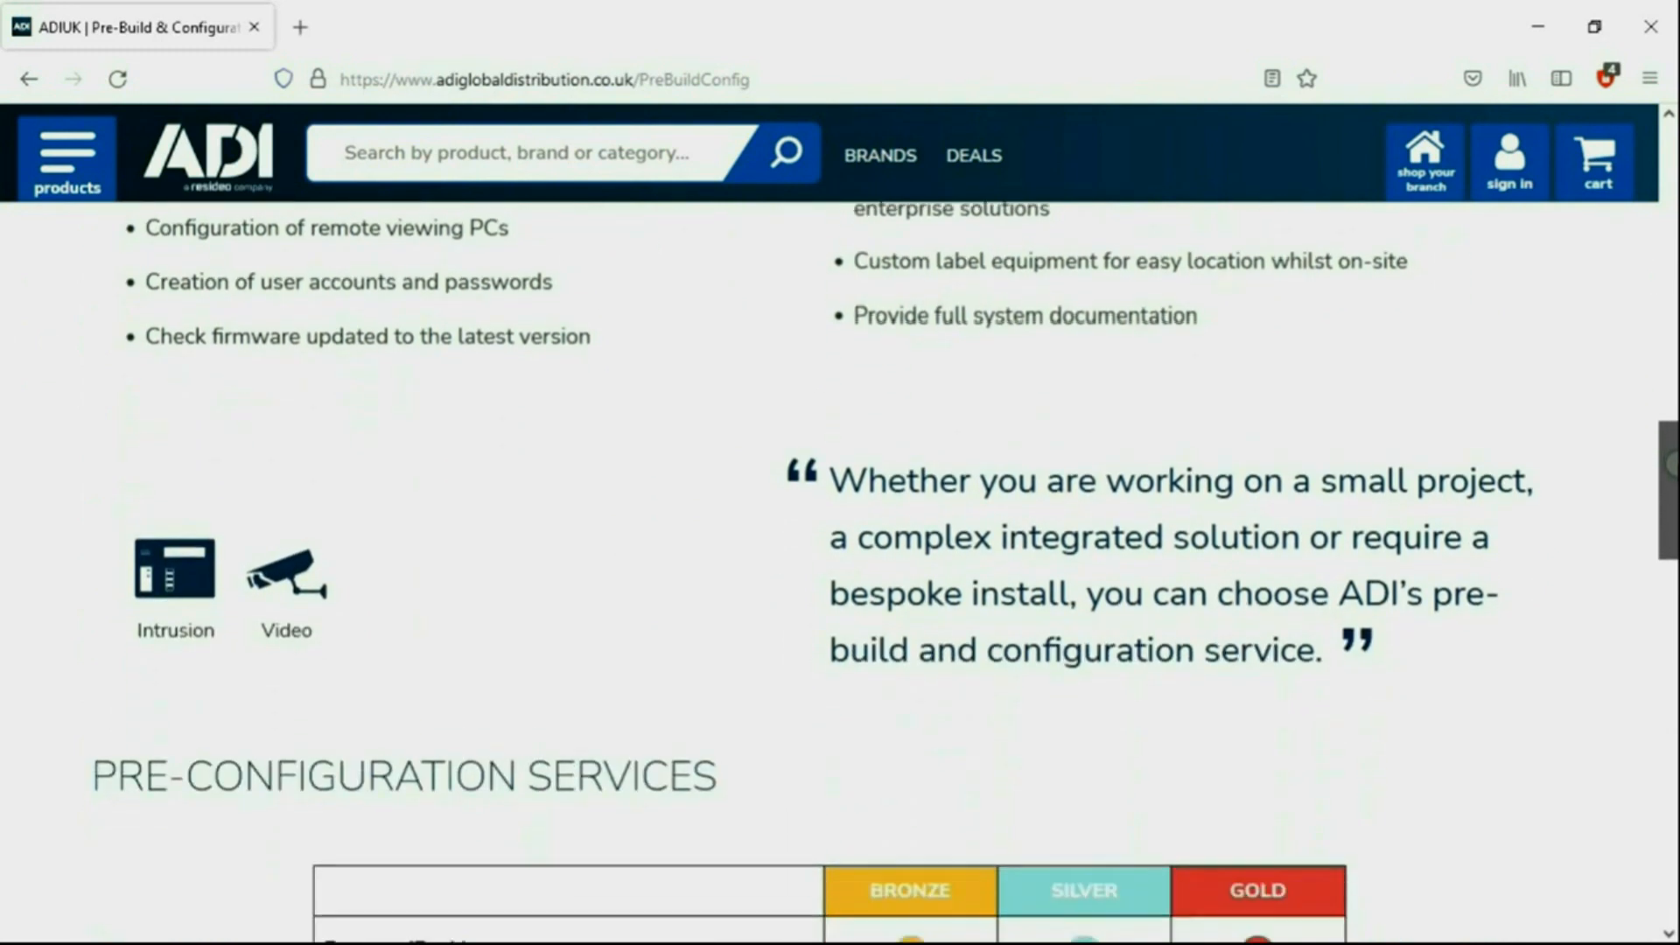
{"action": "scroll", "scroll_direction": "down", "scroll_amount": 3}
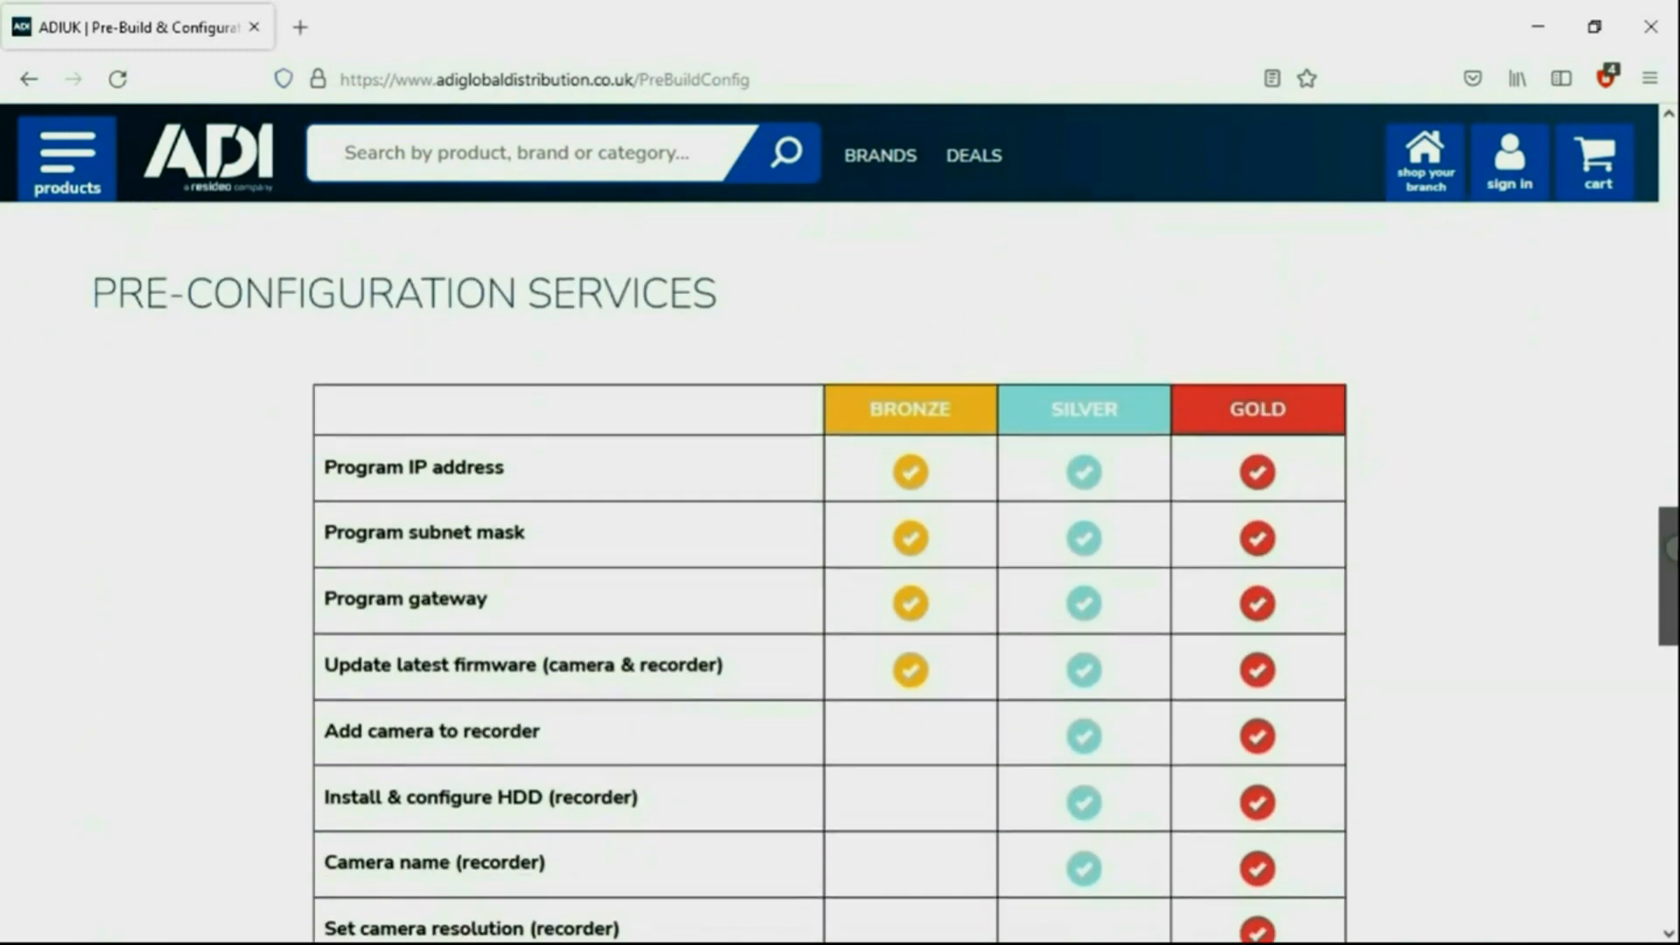
{"action": "scroll", "scroll_direction": "down", "scroll_amount": 3}
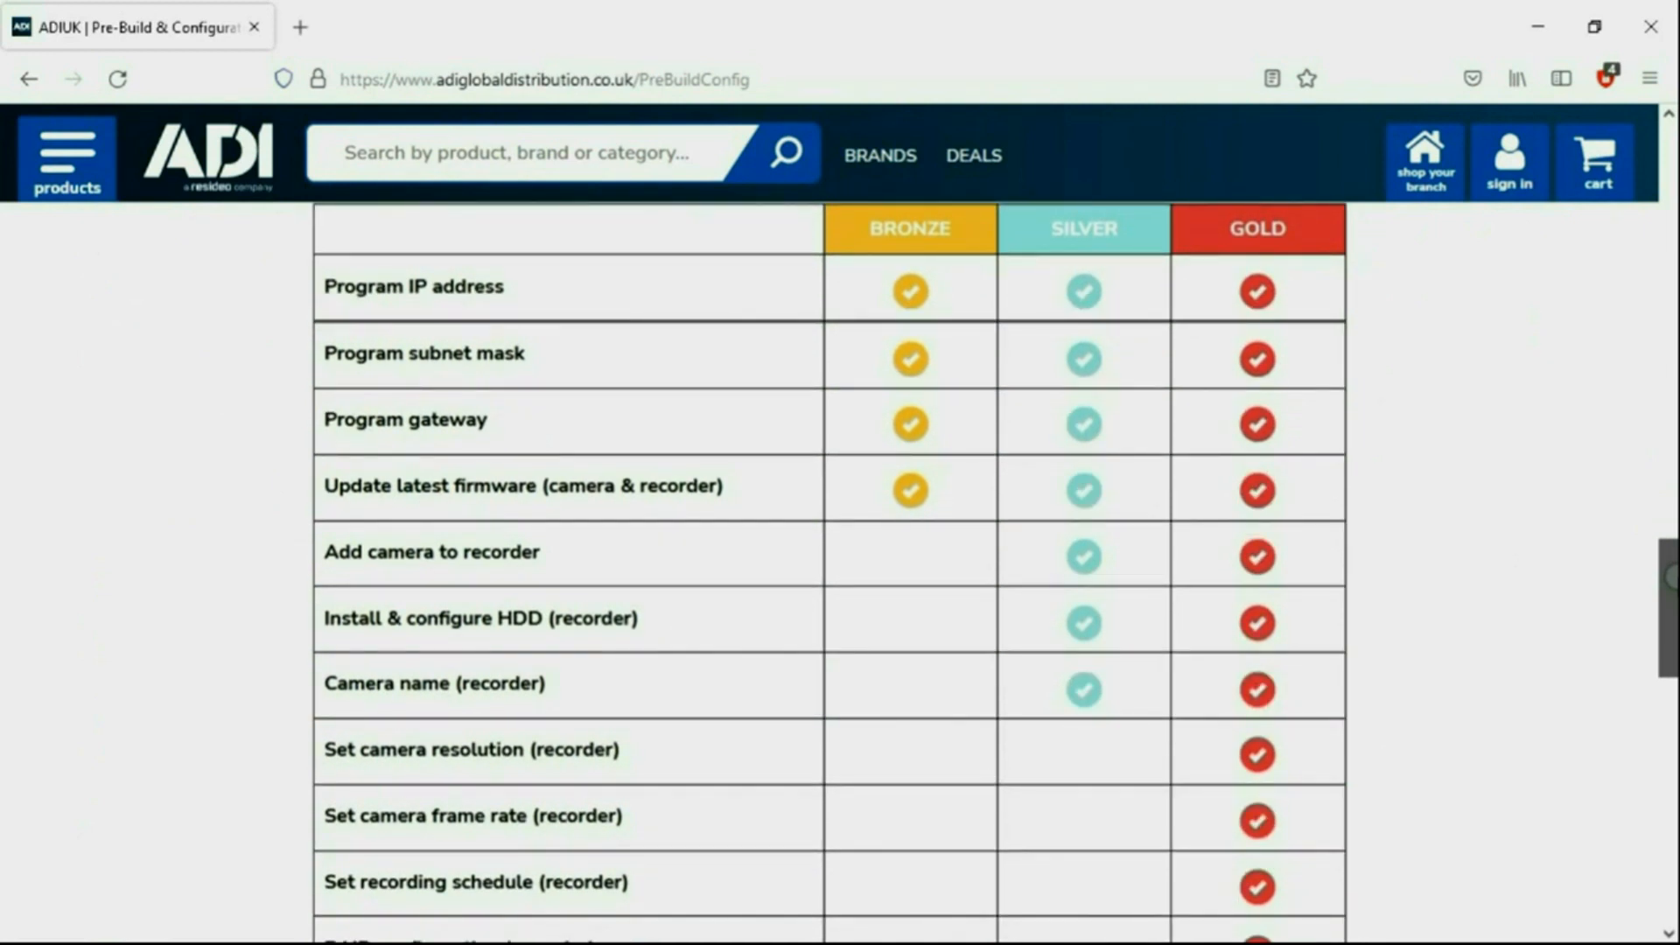
{"action": "scroll", "scroll_direction": "down", "scroll_amount": 3}
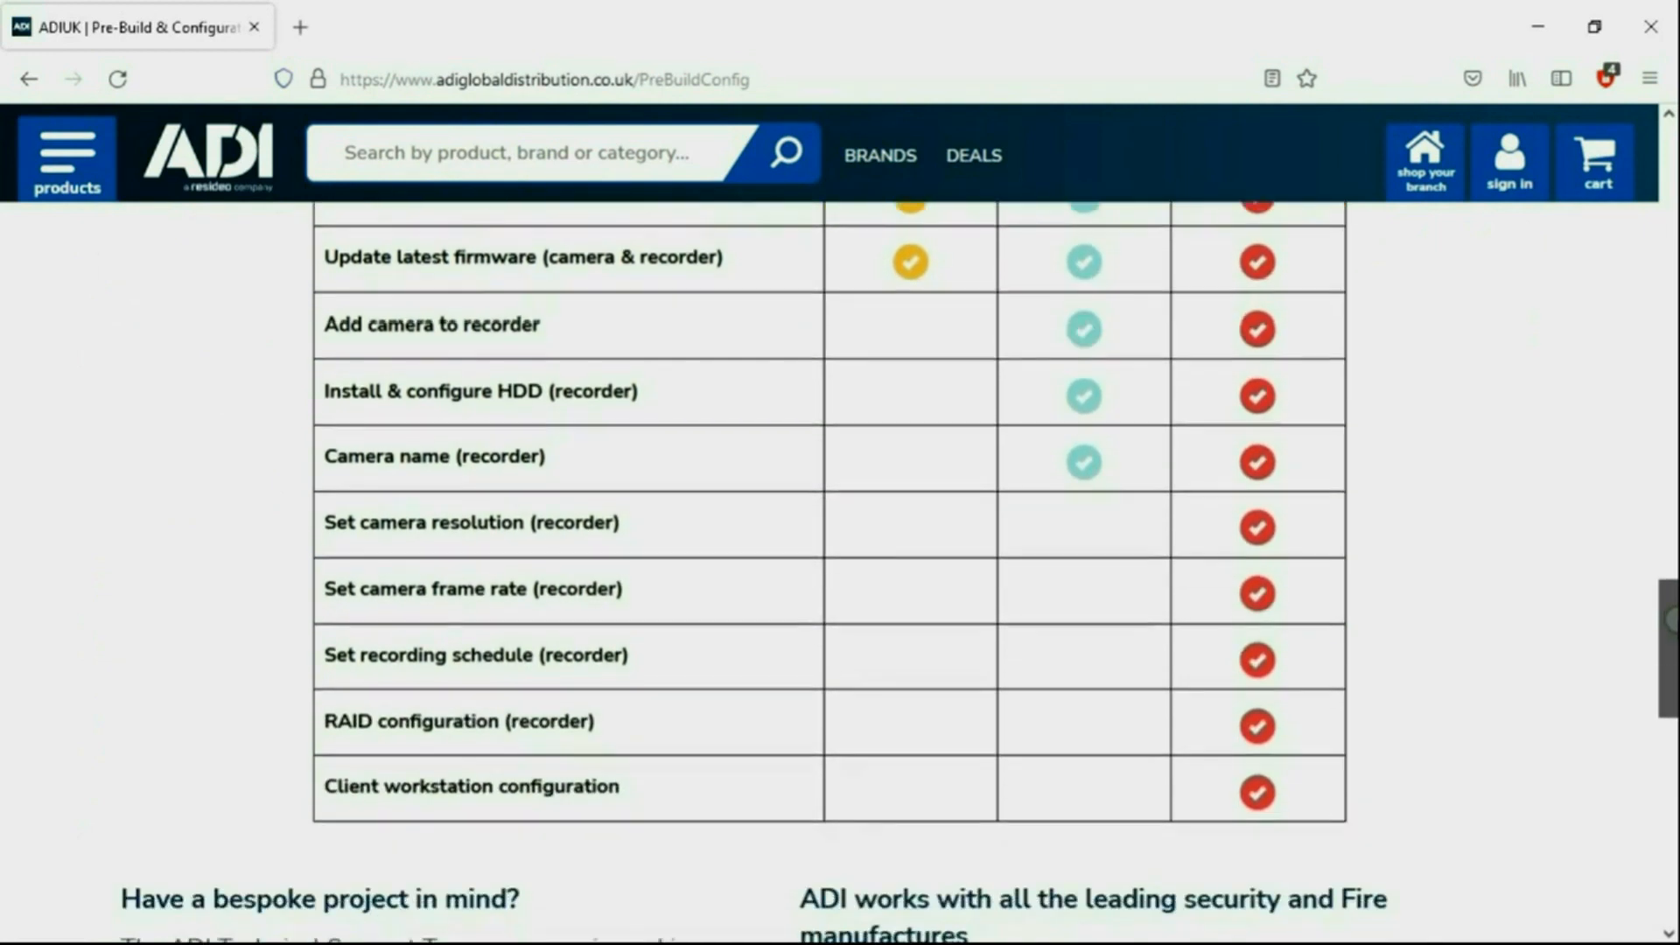
{"action": "scroll", "scroll_direction": "down", "scroll_amount": 3}
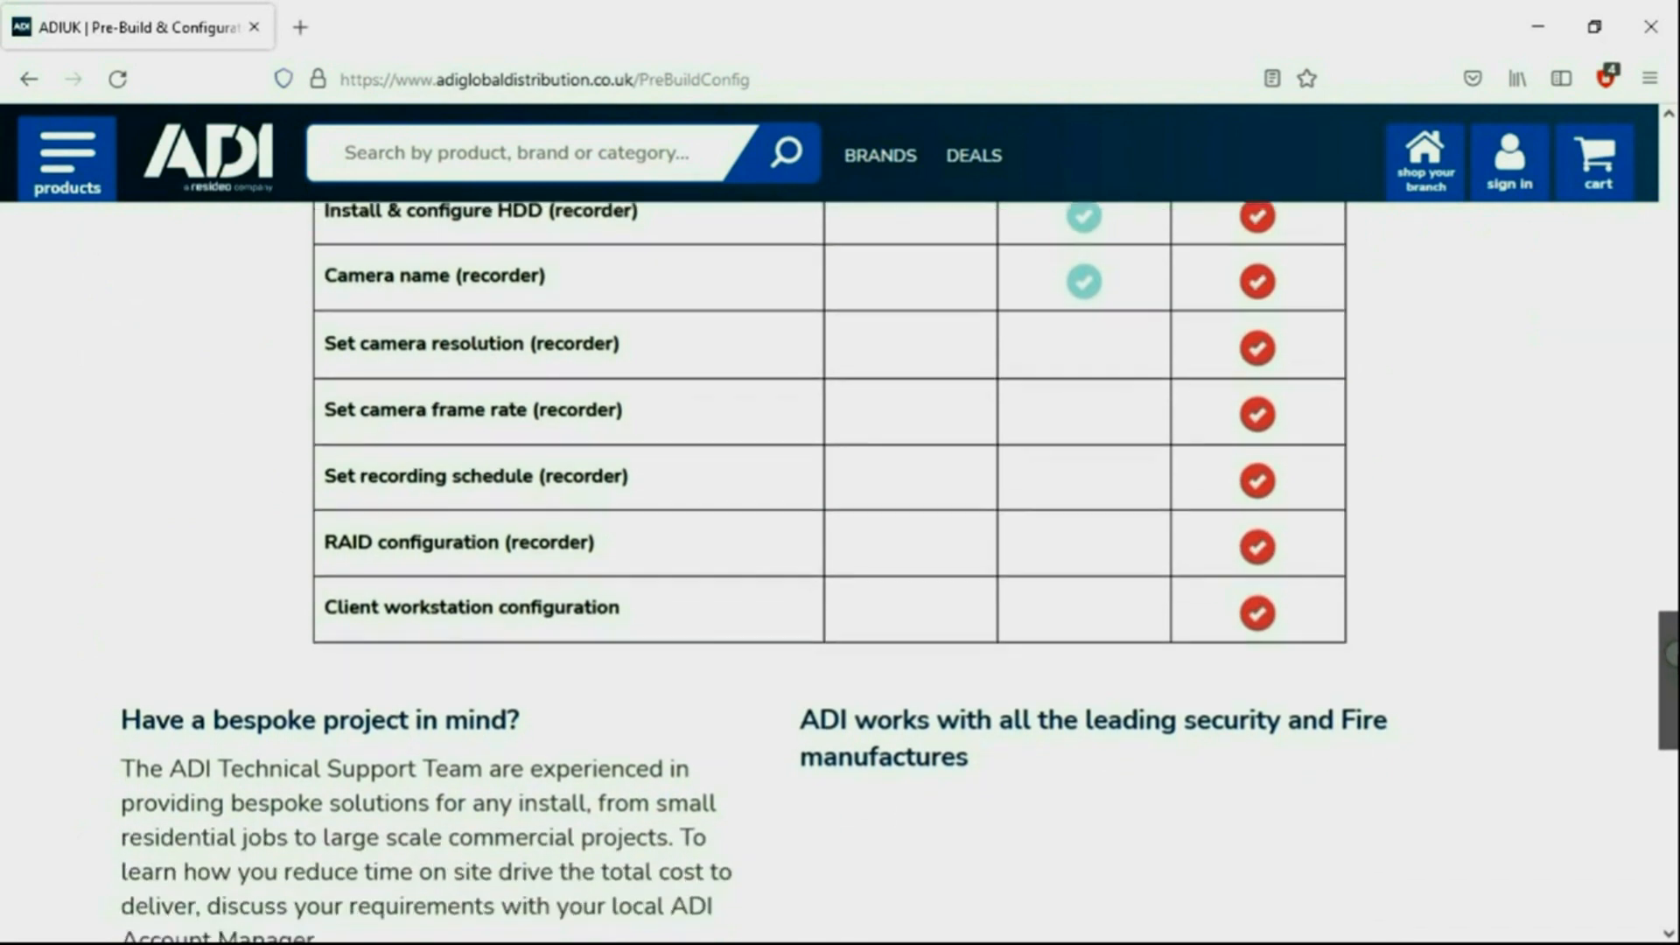
{"action": "scroll", "scroll_direction": "down", "scroll_amount": 3}
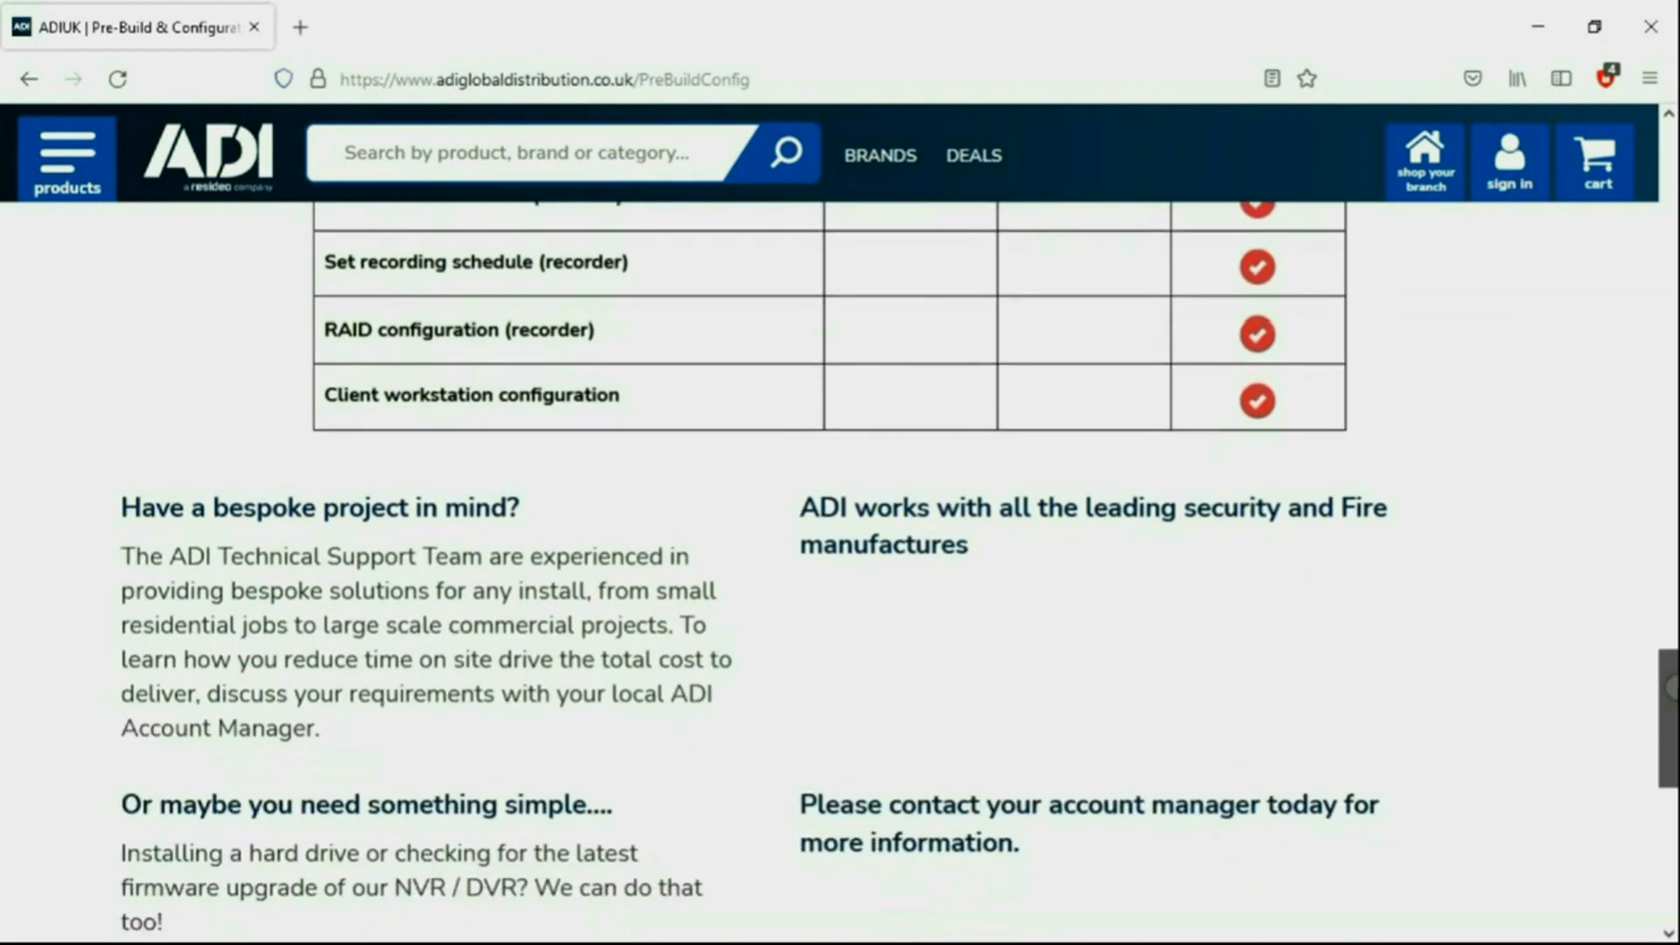
{"action": "scroll", "scroll_direction": "down", "scroll_amount": 3}
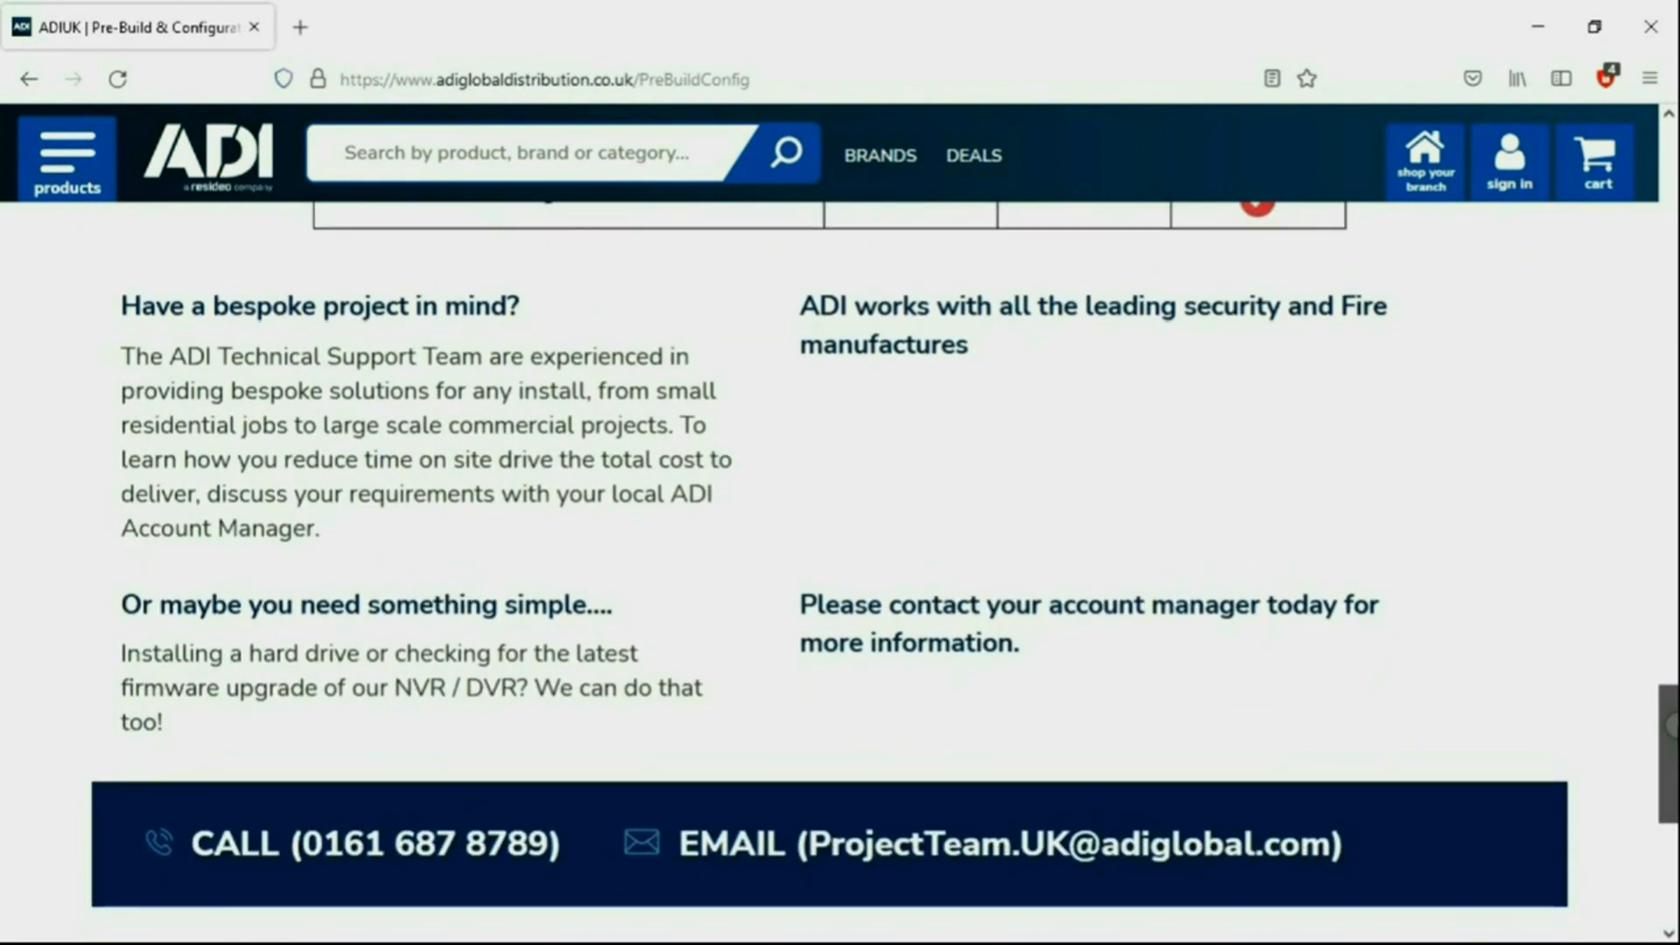
{"action": "scroll", "scroll_direction": "down", "scroll_amount": 3}
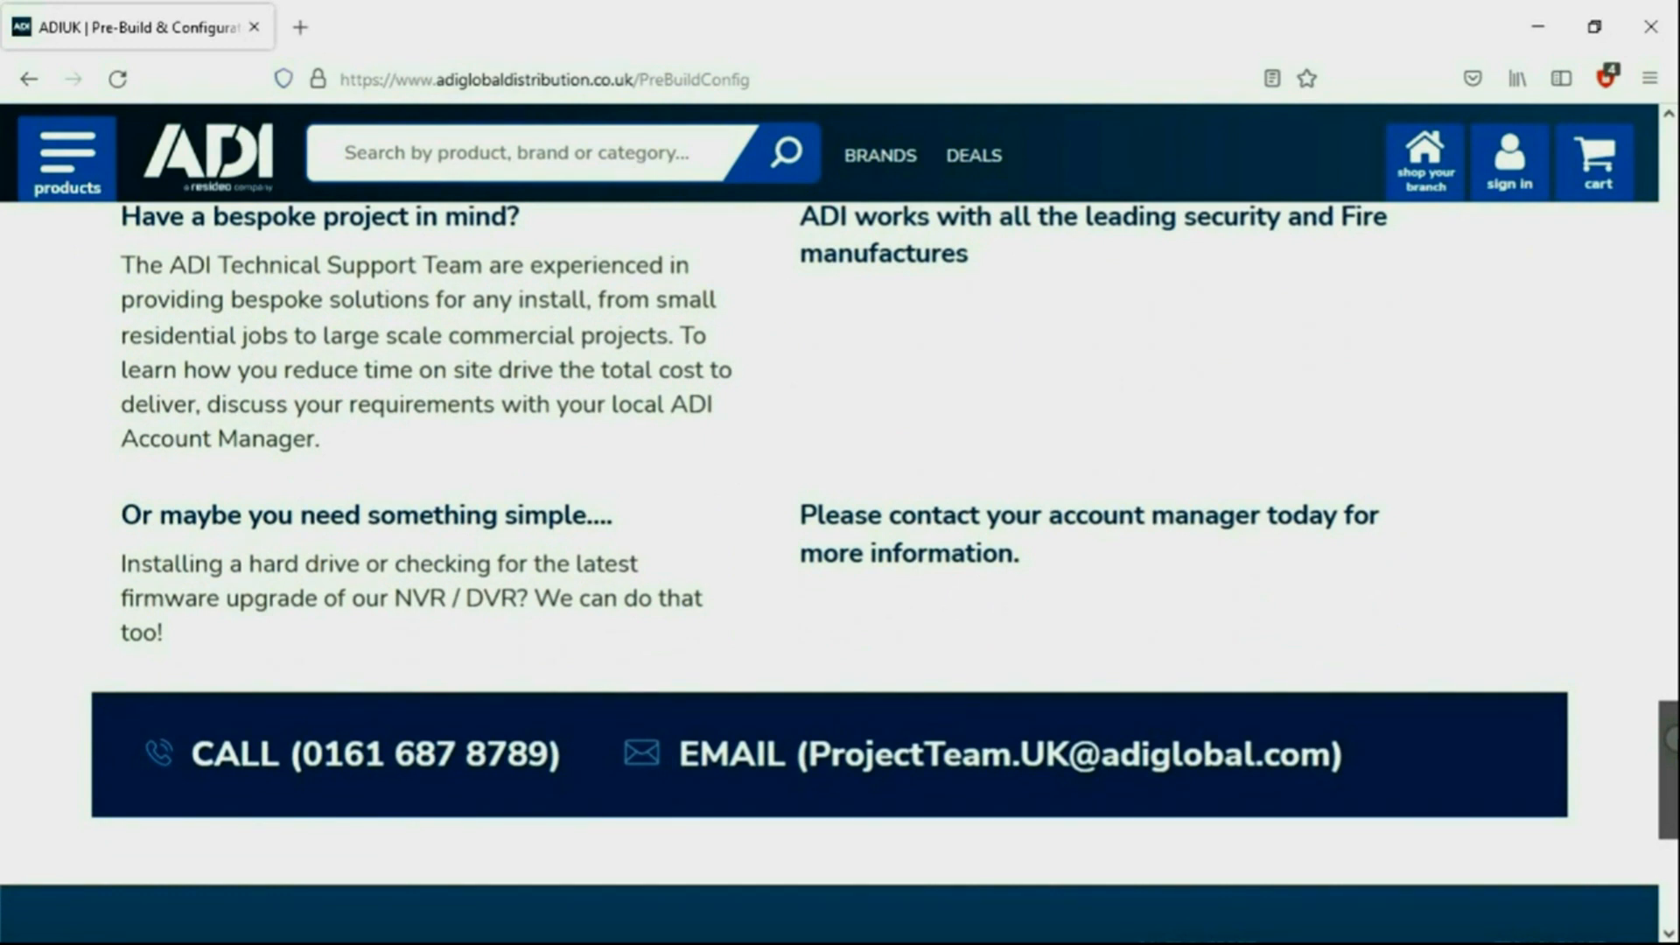